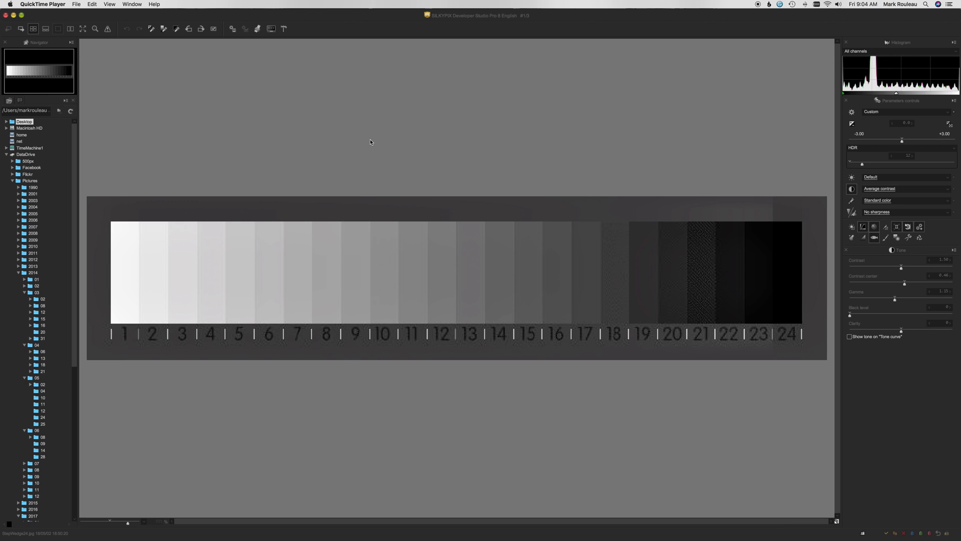
{"action": "mouse_move", "coordinate": [439, 80]}
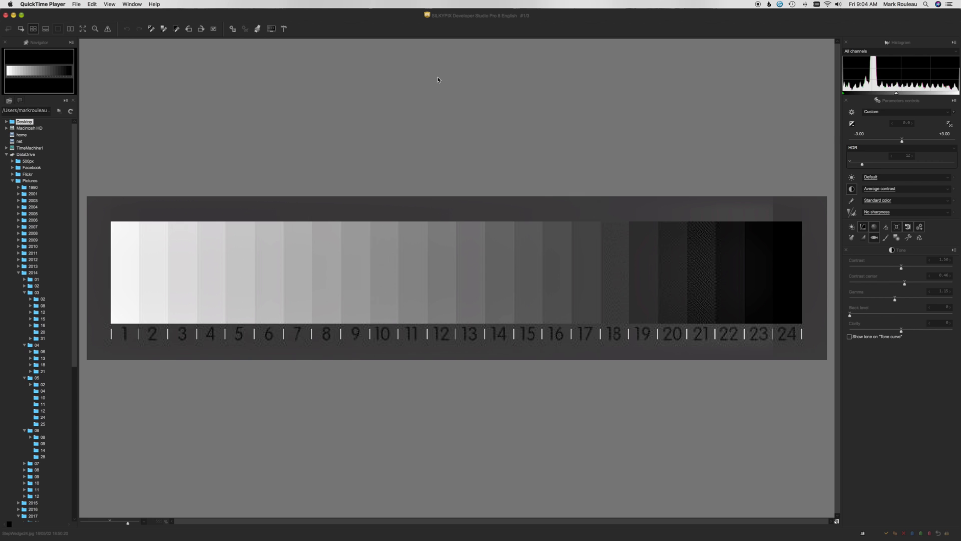
{"action": "mouse_move", "coordinate": [548, 28]}
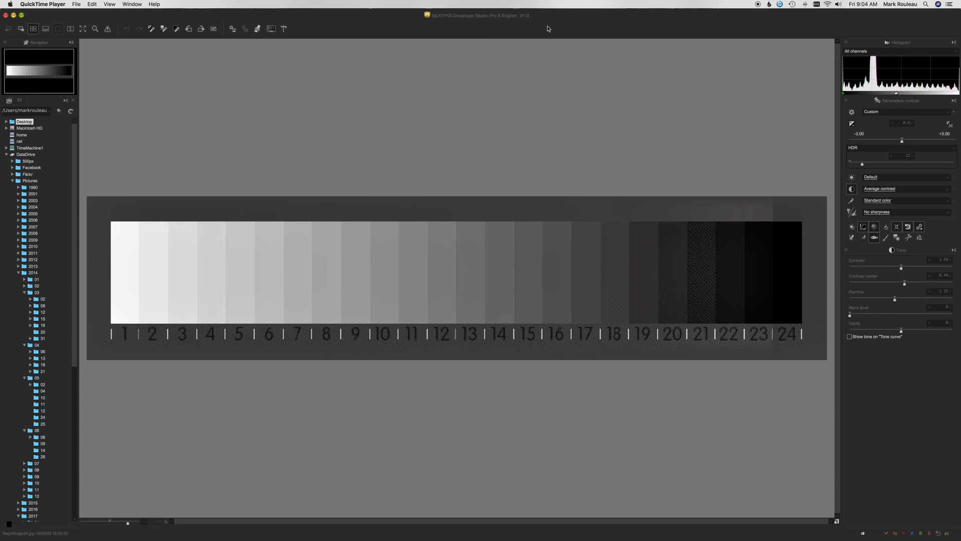
{"action": "mouse_move", "coordinate": [541, 139]}
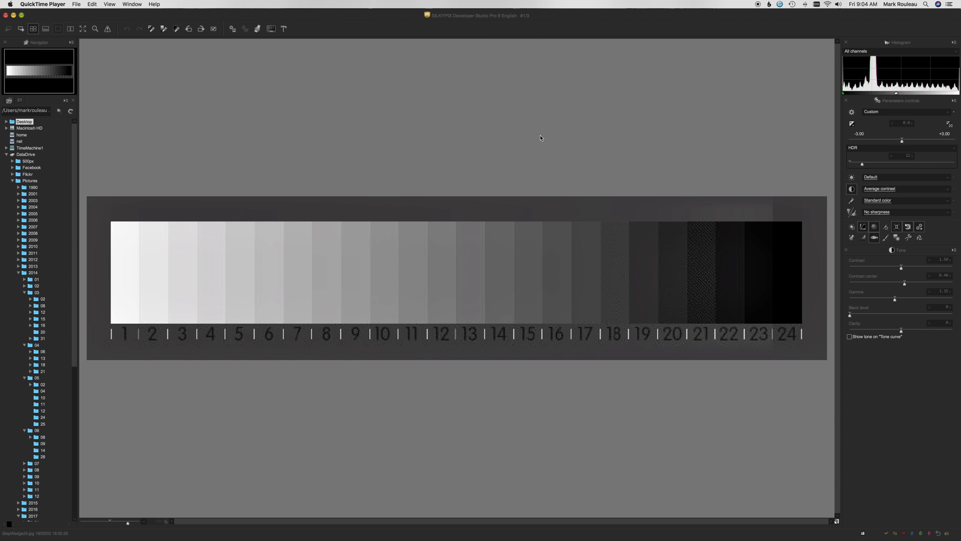
{"action": "mouse_move", "coordinate": [469, 75]}
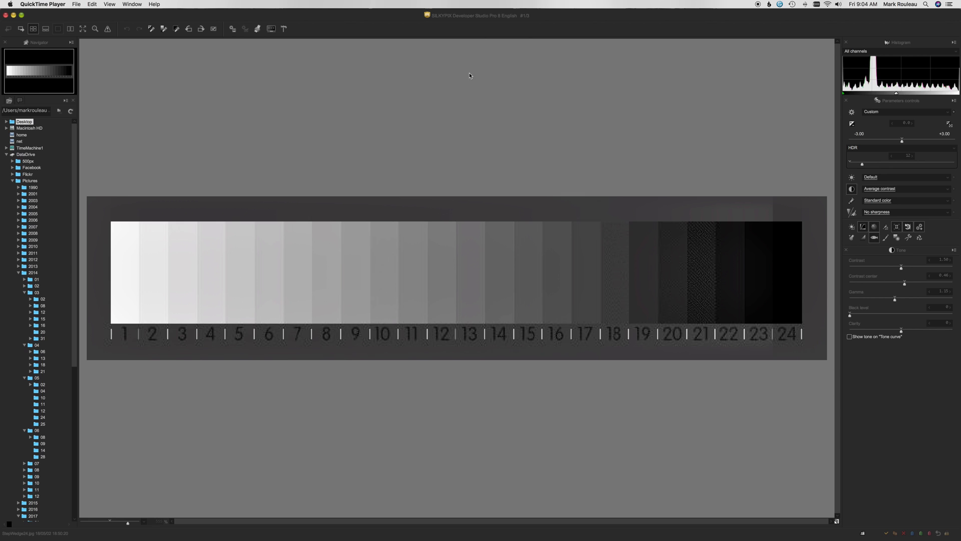
{"action": "mouse_move", "coordinate": [468, 123]}
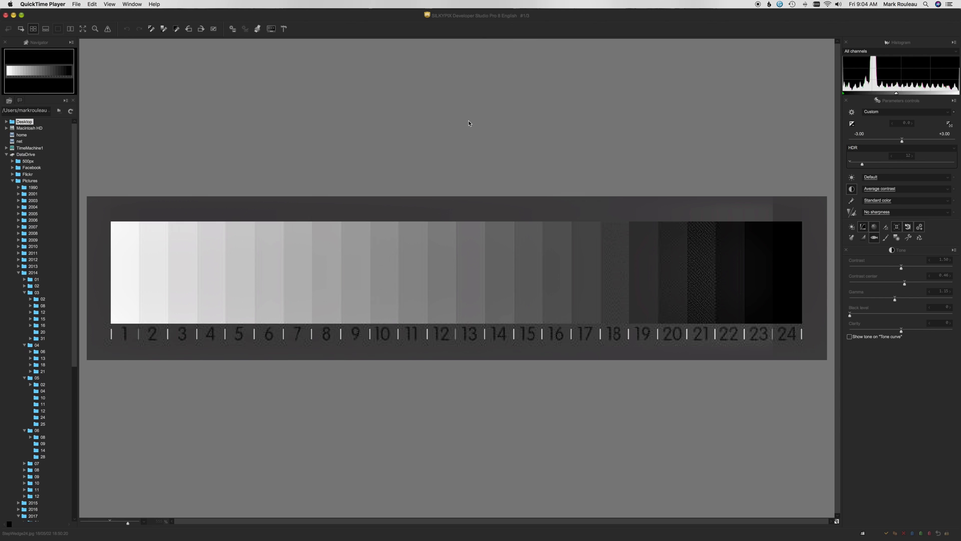
{"action": "mouse_move", "coordinate": [311, 406]}
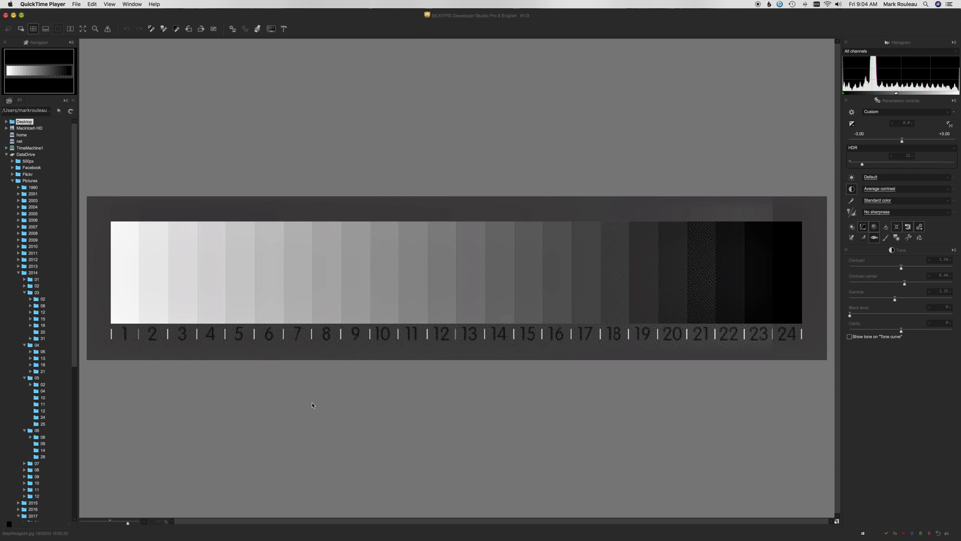
{"action": "mouse_move", "coordinate": [407, 188]}
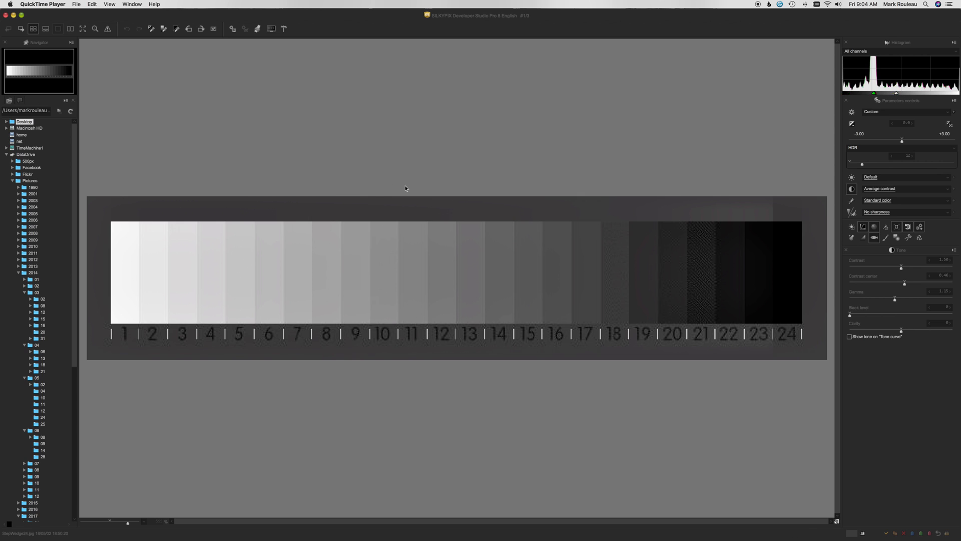
{"action": "mouse_move", "coordinate": [601, 327]}
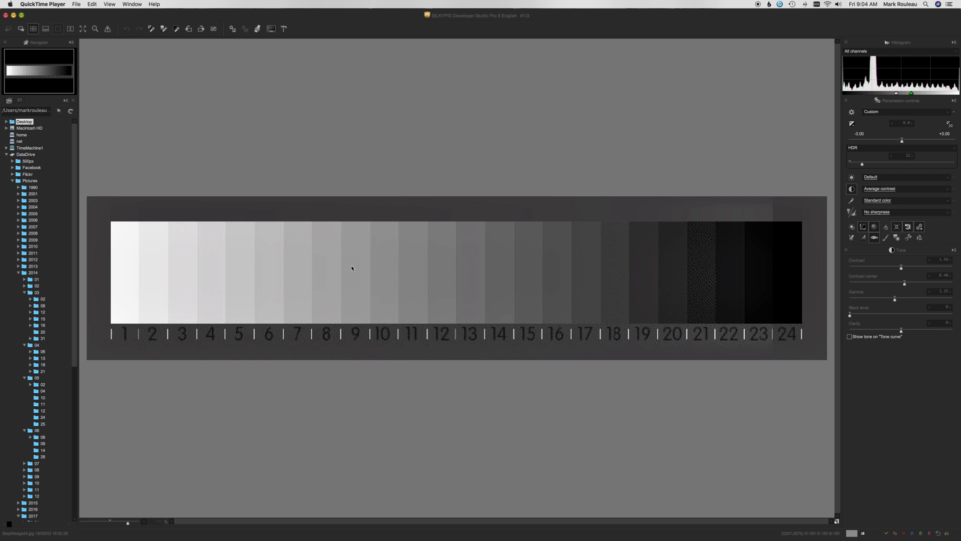
{"action": "mouse_move", "coordinate": [346, 265]}
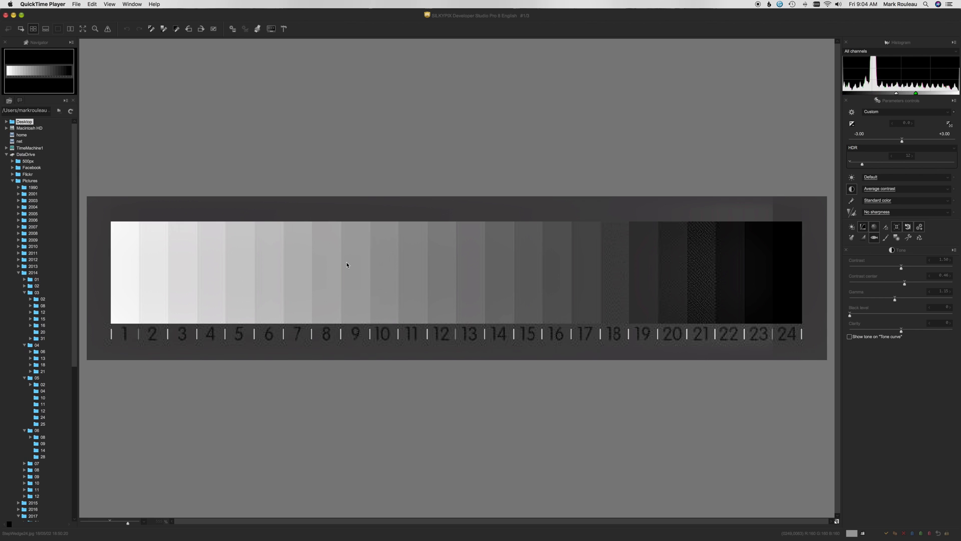
{"action": "mouse_move", "coordinate": [389, 200]}
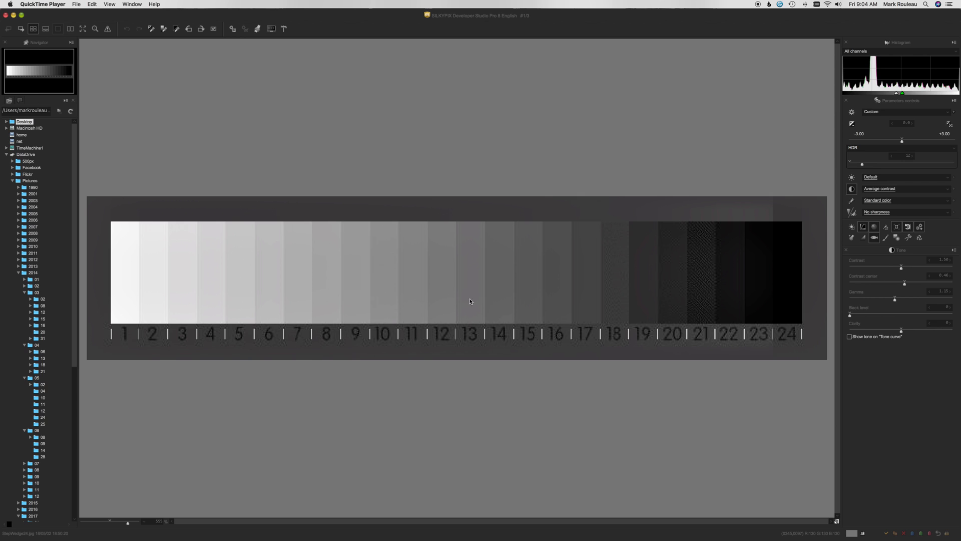
{"action": "mouse_move", "coordinate": [624, 168]}
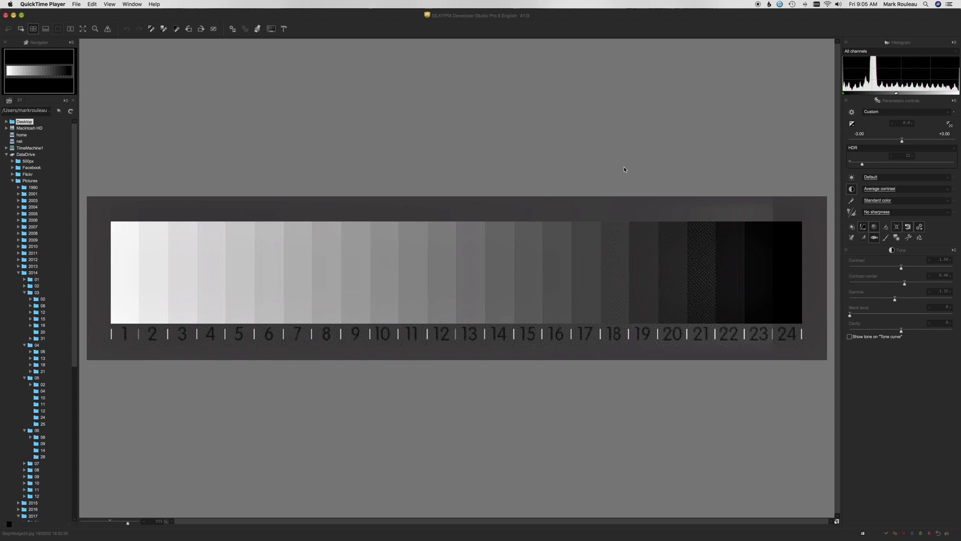
{"action": "mouse_move", "coordinate": [323, 273]}
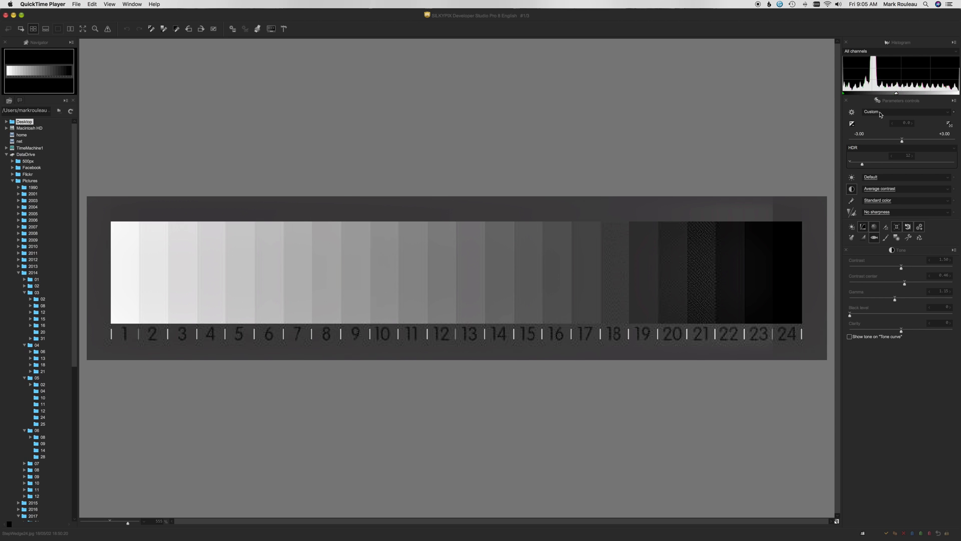
{"action": "mouse_move", "coordinate": [520, 136]}
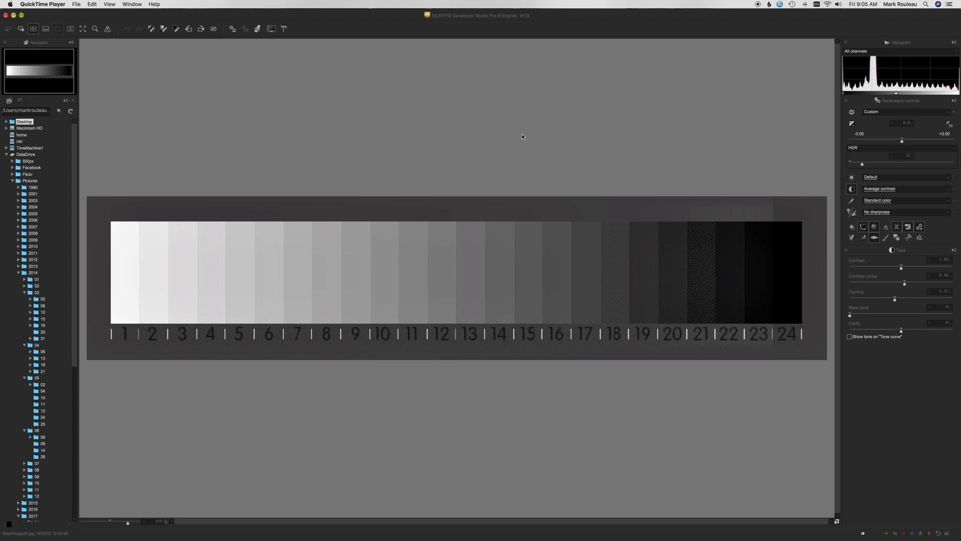
{"action": "mouse_move", "coordinate": [211, 258]}
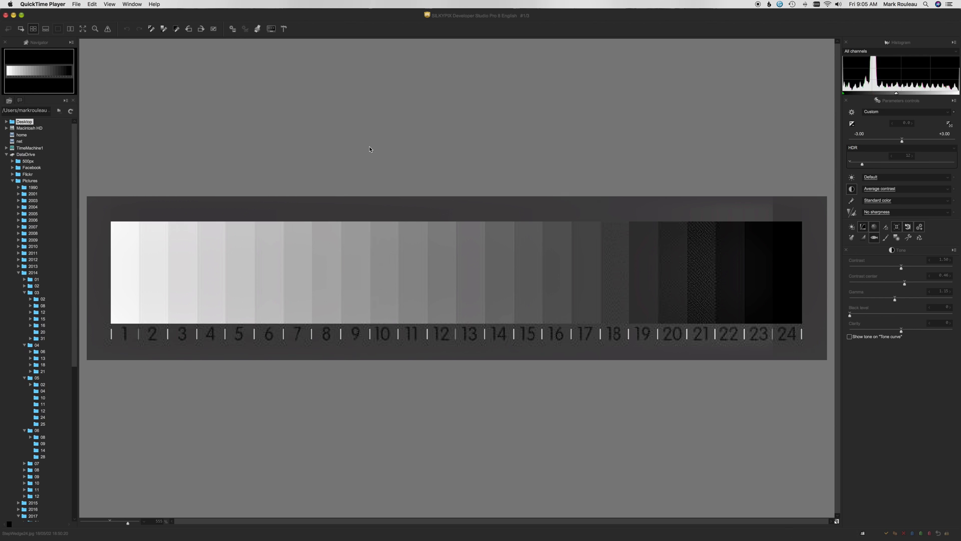
{"action": "mouse_move", "coordinate": [257, 176]}
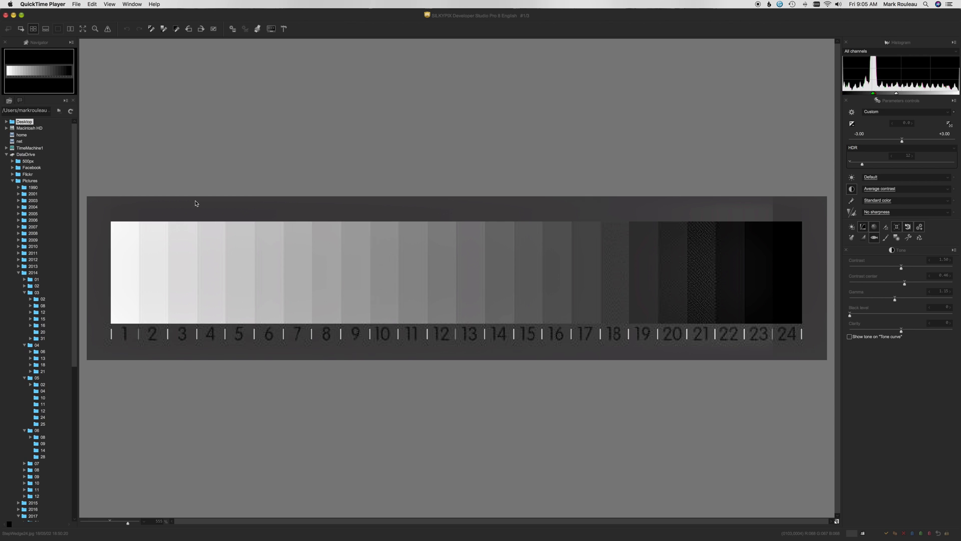
{"action": "mouse_move", "coordinate": [731, 307]}
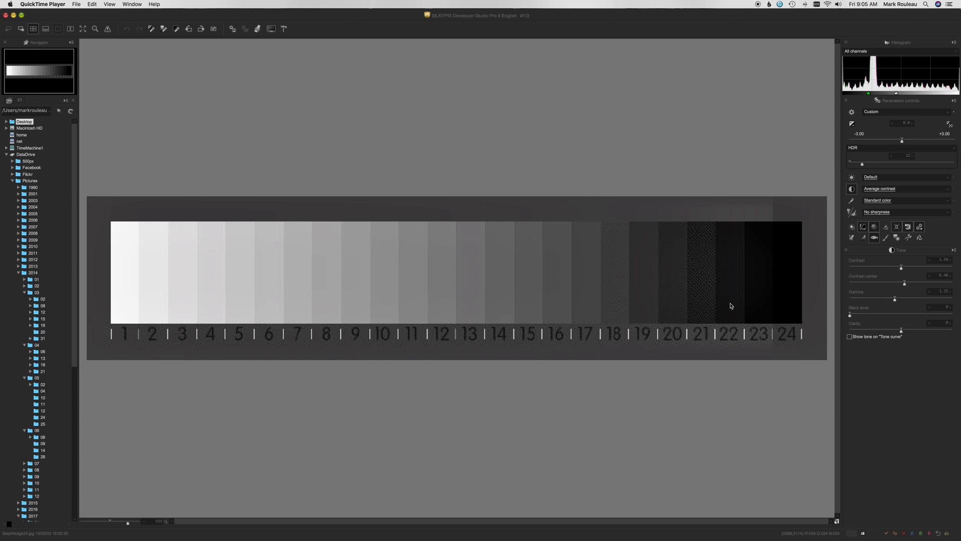
{"action": "mouse_move", "coordinate": [252, 286]}
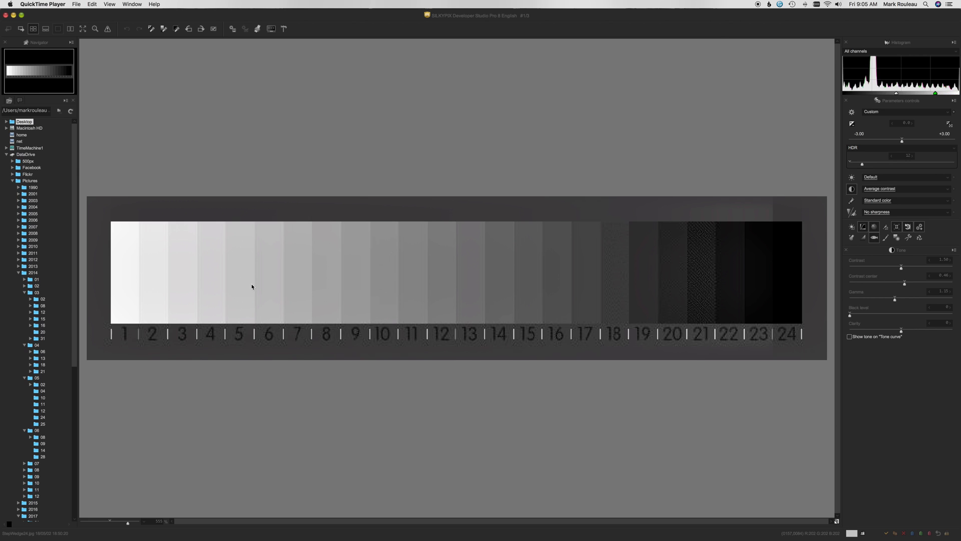
{"action": "mouse_move", "coordinate": [131, 271]}
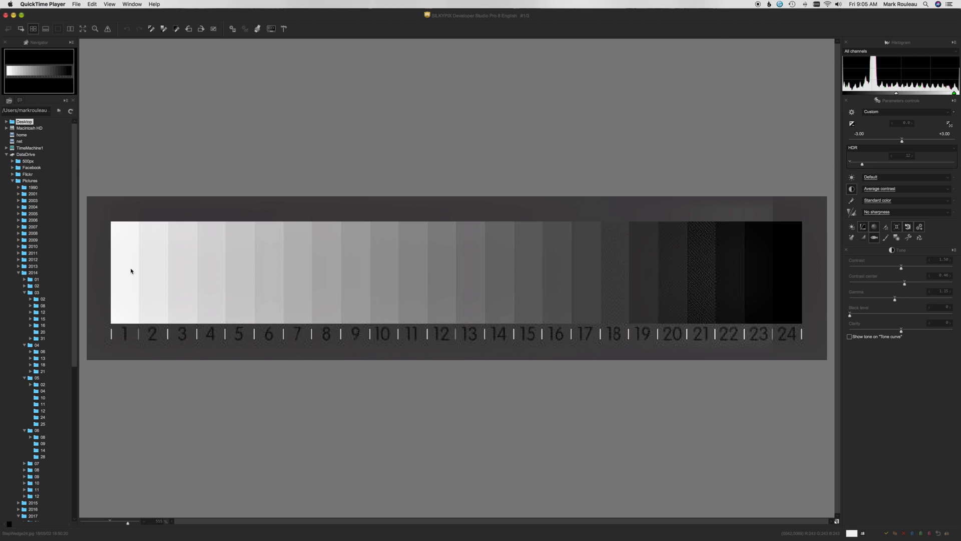
{"action": "mouse_move", "coordinate": [138, 268]}
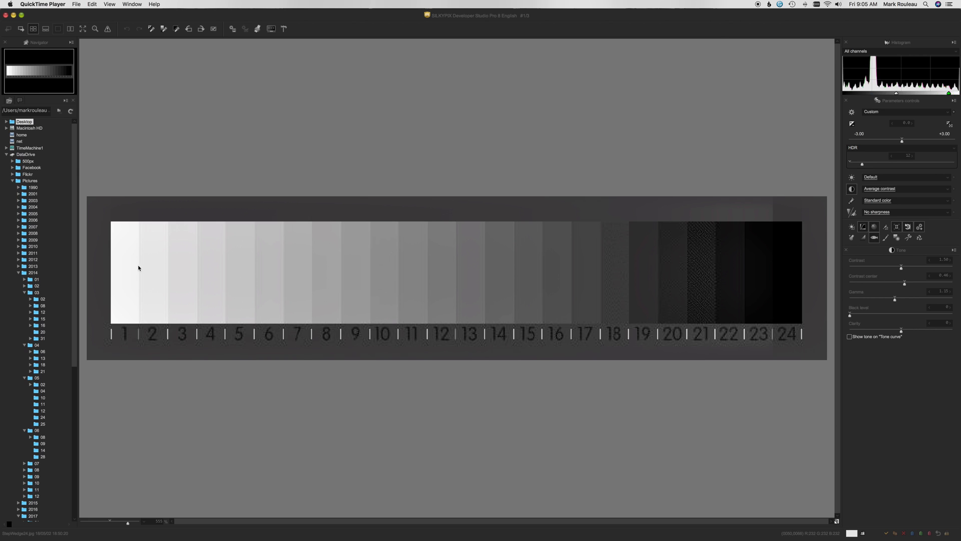
{"action": "mouse_move", "coordinate": [133, 264]}
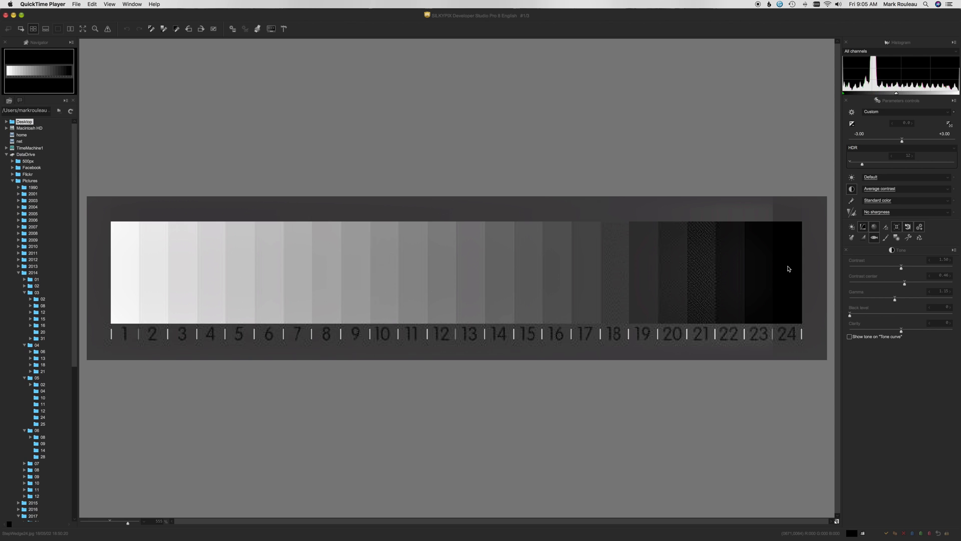
{"action": "mouse_move", "coordinate": [785, 267]}
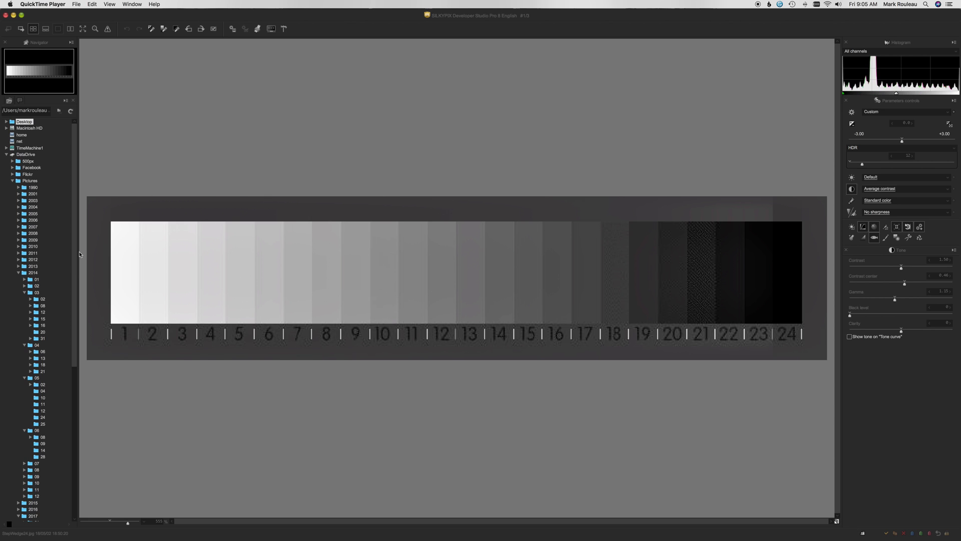
{"action": "mouse_move", "coordinate": [473, 417]}
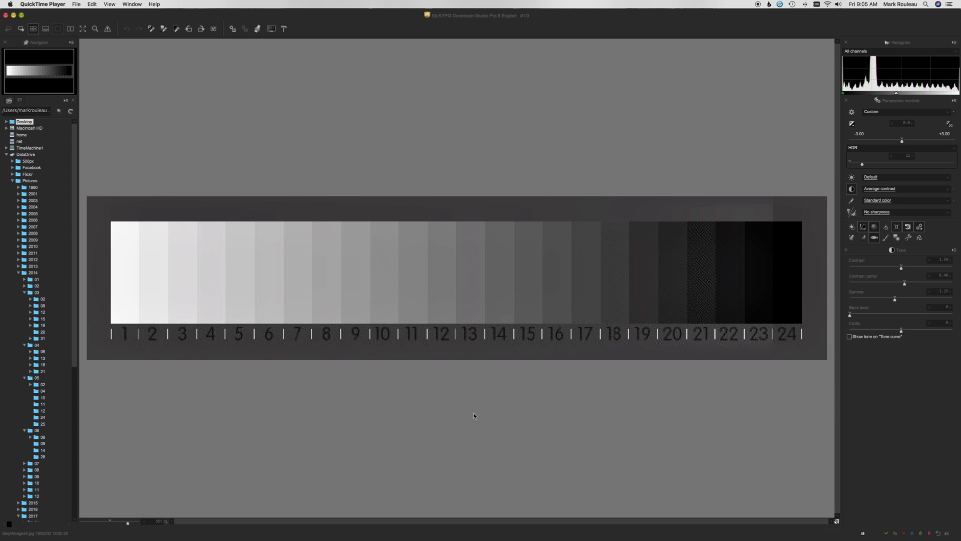
{"action": "mouse_move", "coordinate": [284, 318]}
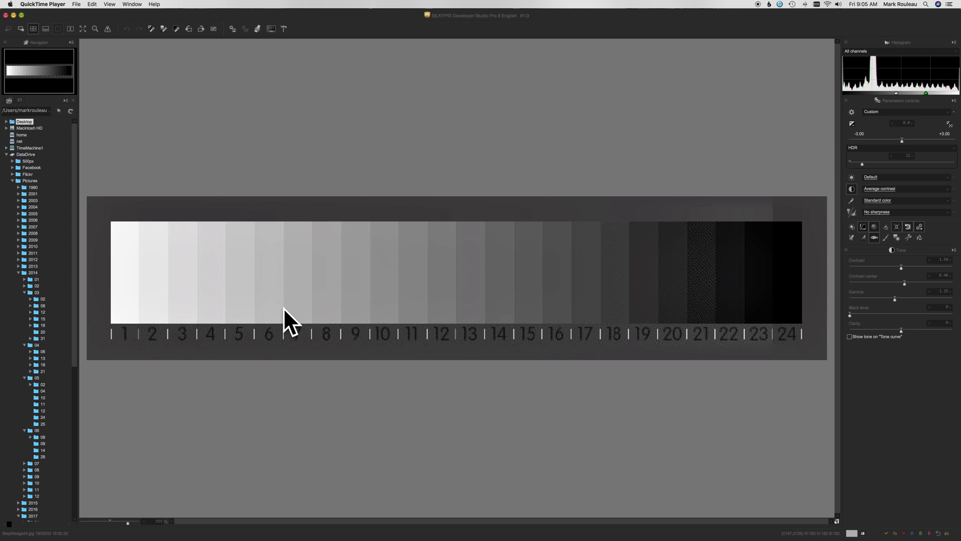
{"action": "mouse_move", "coordinate": [696, 353]}
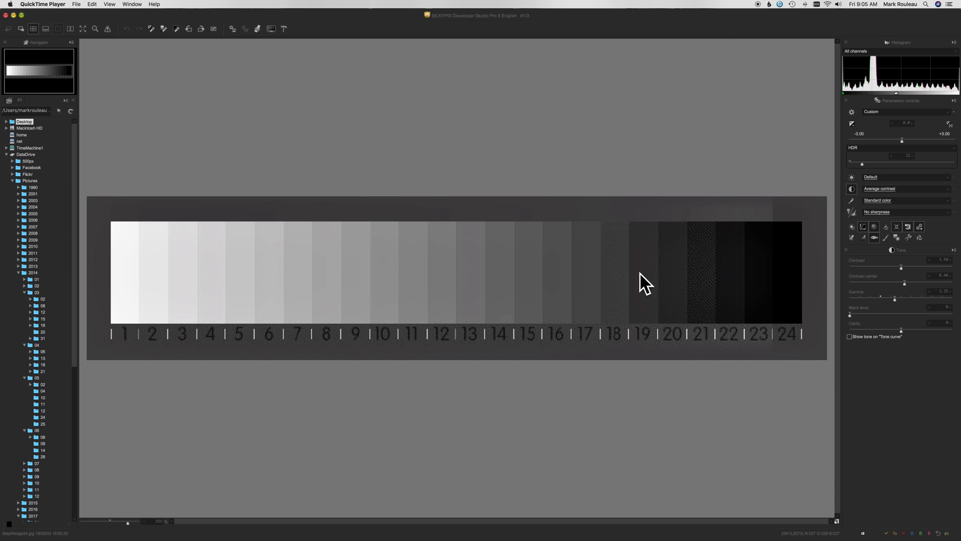
{"action": "mouse_move", "coordinate": [509, 178]}
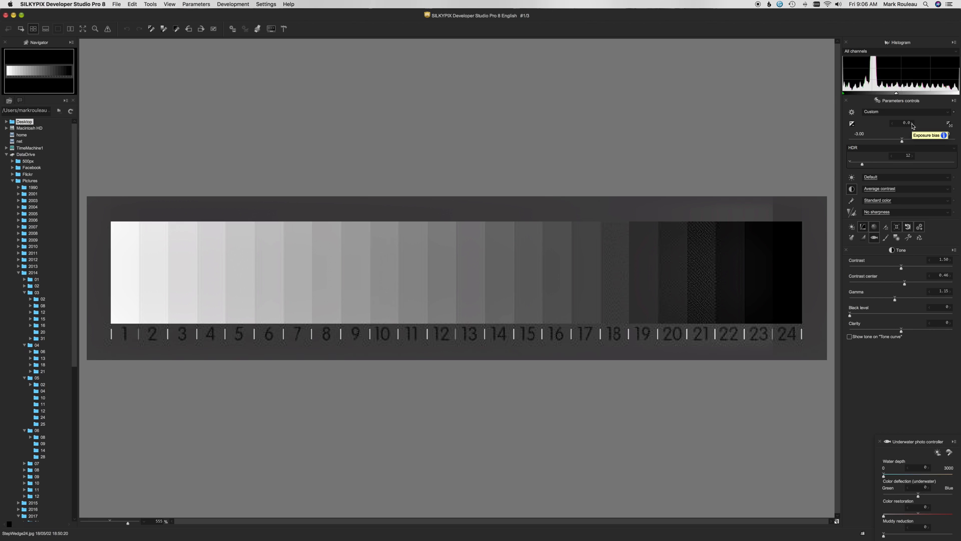
Step: Pull the step wedge's exposure briefly negative to darken it, then return it to zero
{"action": "left_click_drag", "start_coordinate": [900, 130], "coordinate": [870, 130]}
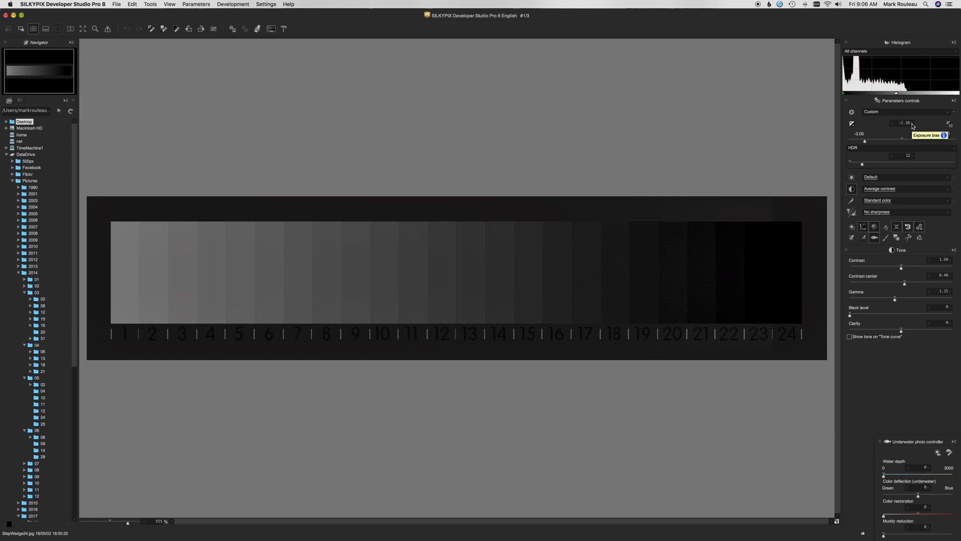
{"action": "left_click_drag", "start_coordinate": [883, 140], "coordinate": [901, 141]}
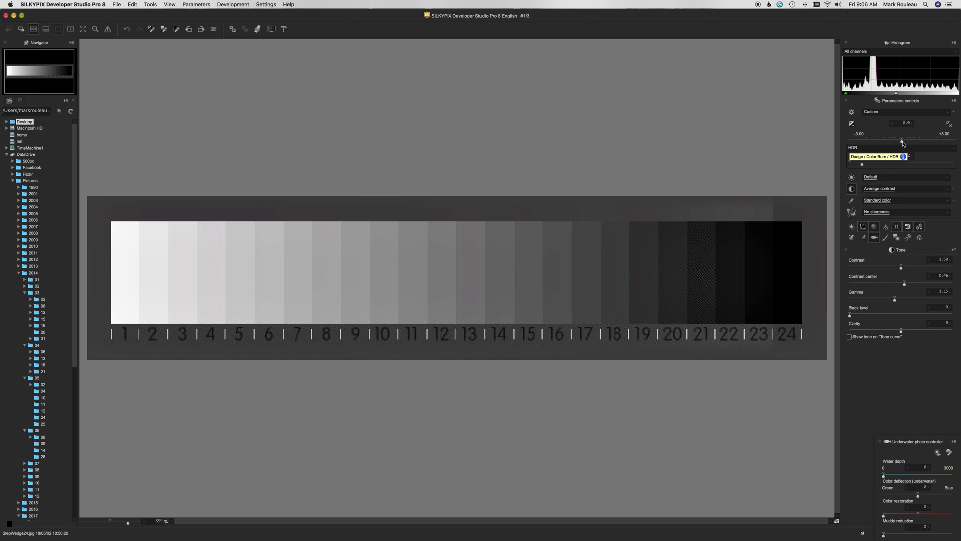
{"action": "mouse_move", "coordinate": [904, 141]}
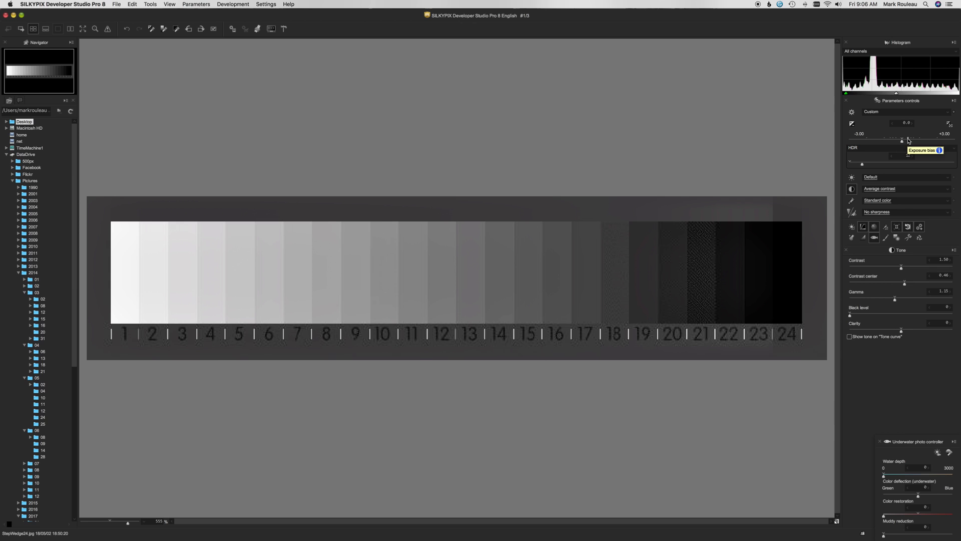
{"action": "mouse_move", "coordinate": [912, 138]}
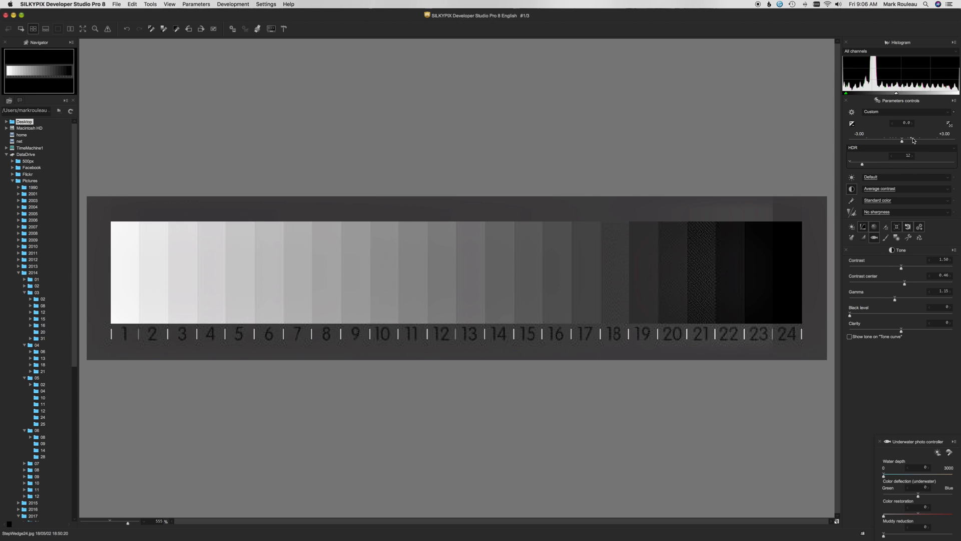
{"action": "mouse_move", "coordinate": [913, 139]}
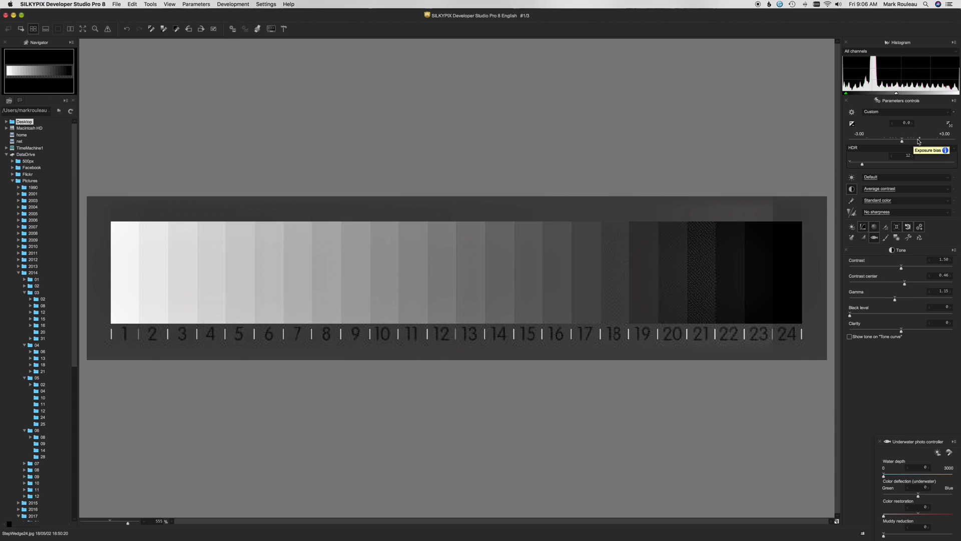
{"action": "mouse_move", "coordinate": [902, 143]}
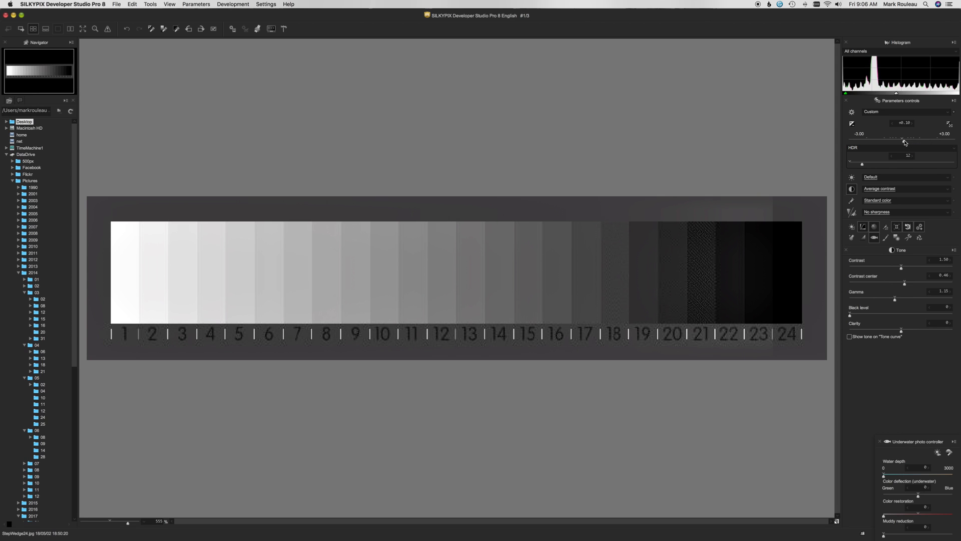
Step: Raise exposure to about +0.70 EV so wedge patches 1 to 4 clip to pure white
{"action": "left_click_drag", "start_coordinate": [903, 140], "coordinate": [909, 140]}
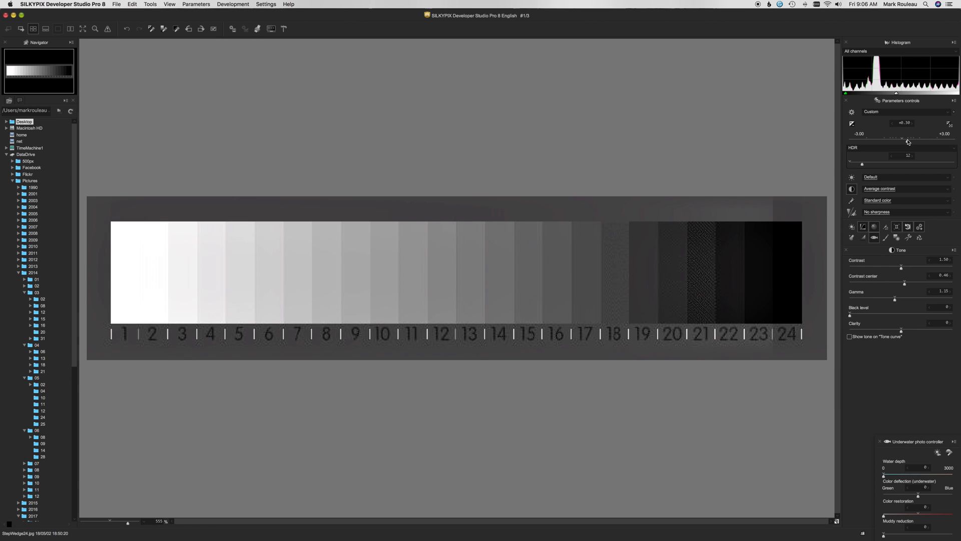
{"action": "left_click_drag", "start_coordinate": [902, 138], "coordinate": [906, 138]}
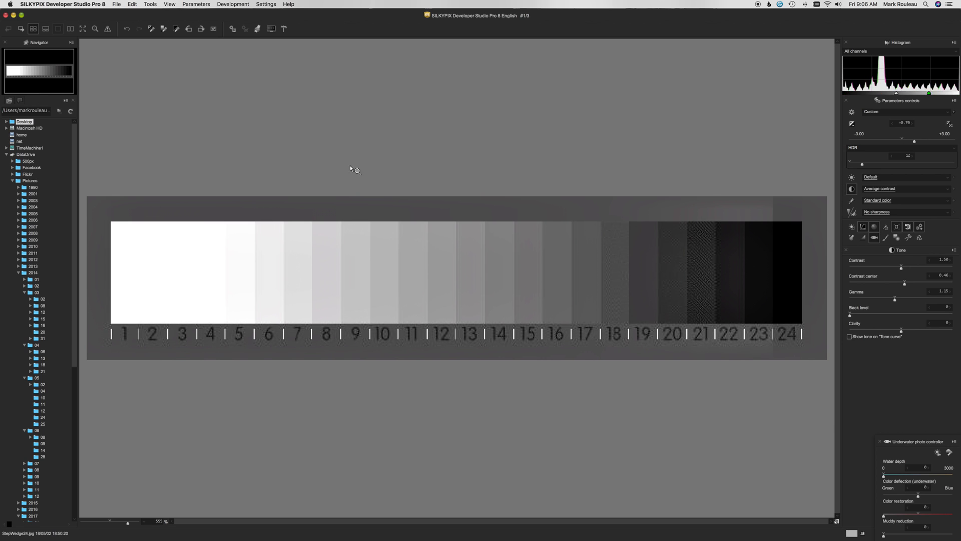
{"action": "mouse_move", "coordinate": [246, 266]}
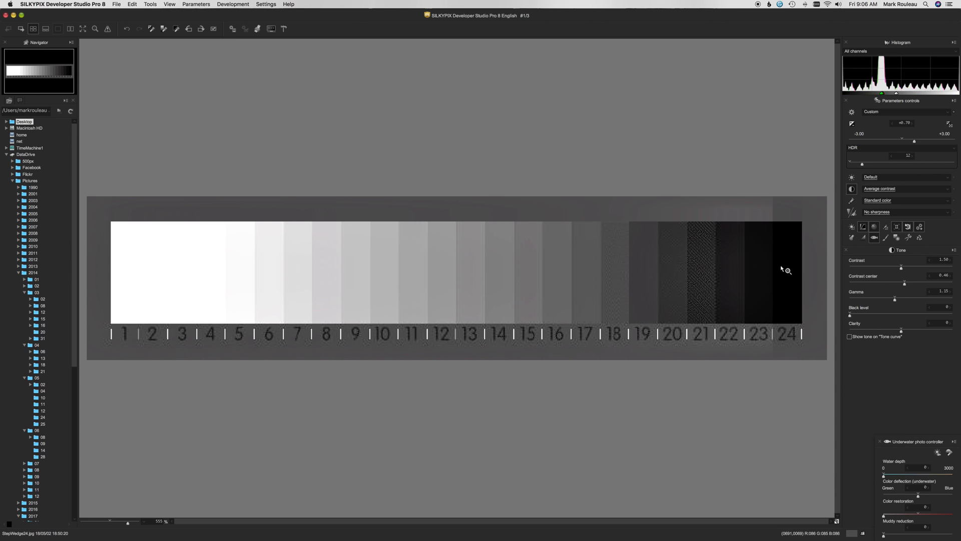
{"action": "mouse_move", "coordinate": [786, 288]}
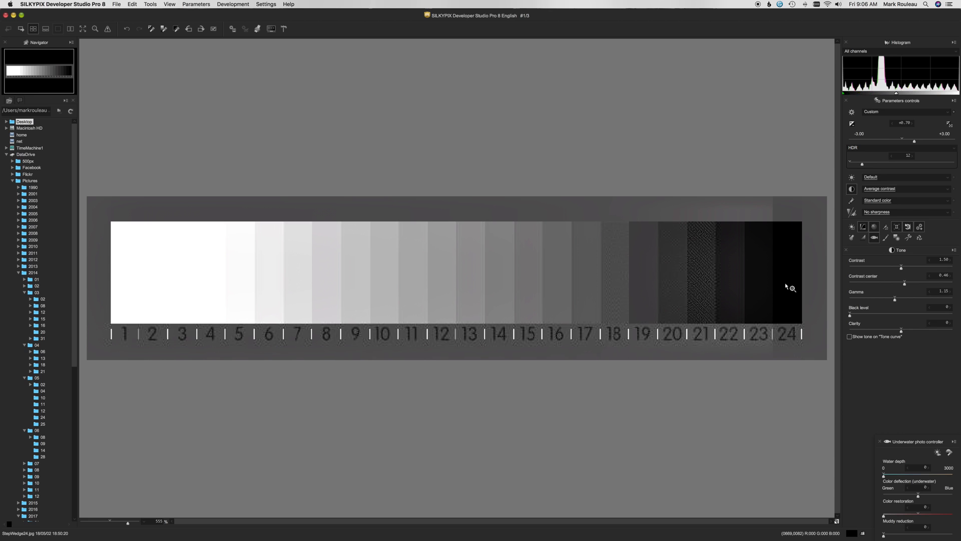
{"action": "mouse_move", "coordinate": [783, 238]}
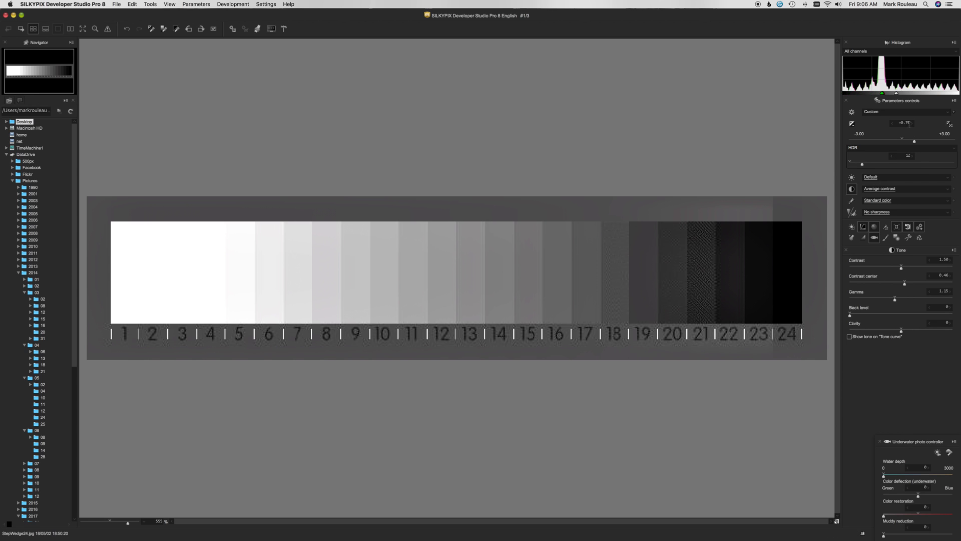
{"action": "mouse_move", "coordinate": [760, 246]}
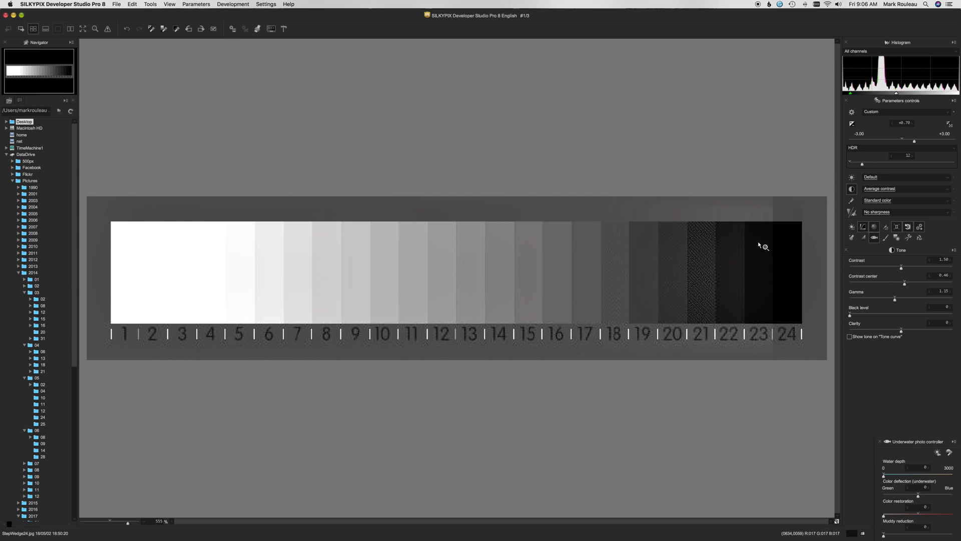
{"action": "mouse_move", "coordinate": [261, 289]}
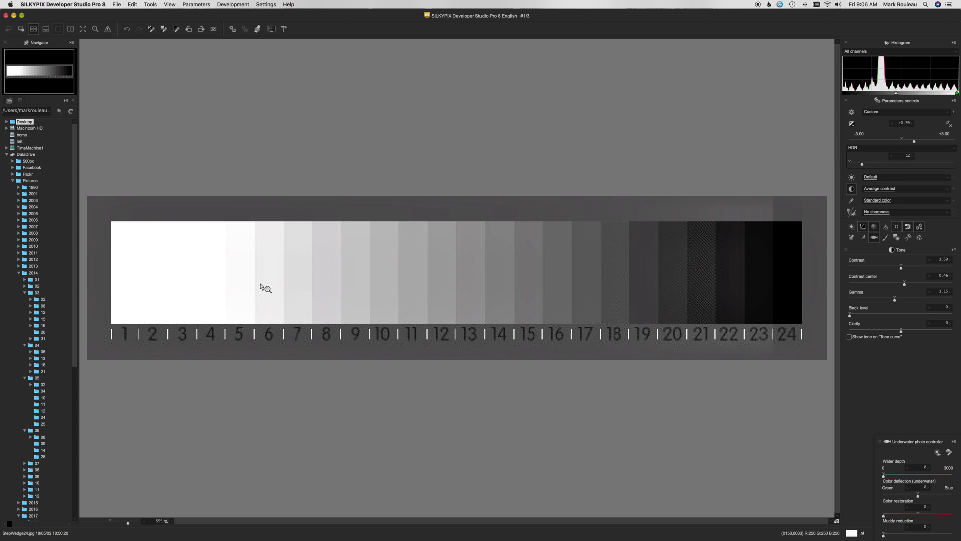
{"action": "mouse_move", "coordinate": [134, 248]}
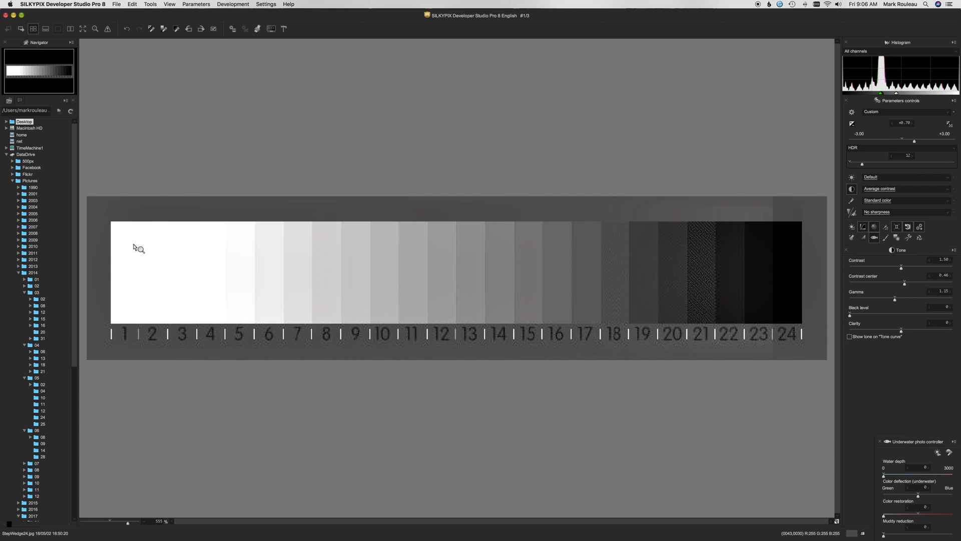
{"action": "mouse_move", "coordinate": [151, 264]}
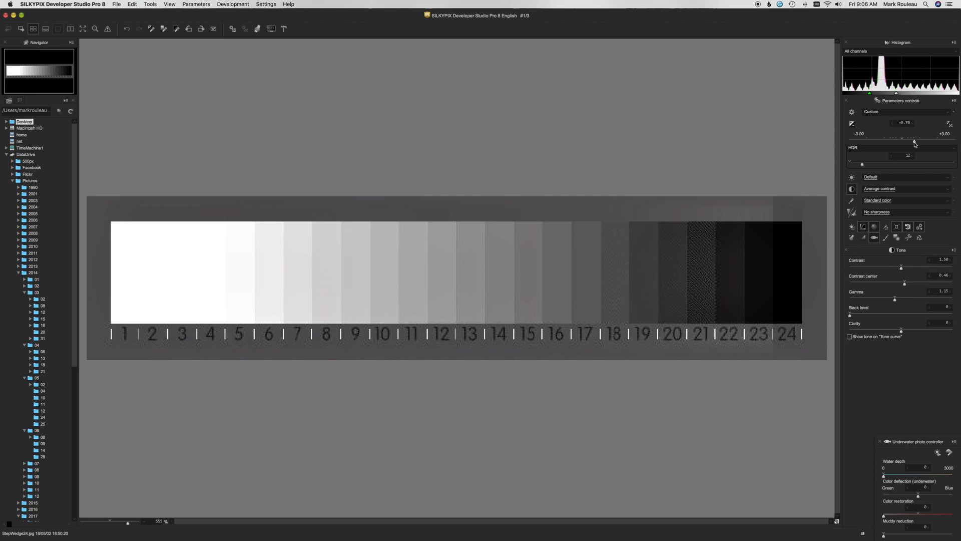
Step: Push exposure up in stages to its maximum so patches through 11 and beyond blow out white
{"action": "left_click_drag", "start_coordinate": [896, 138], "coordinate": [919, 139]}
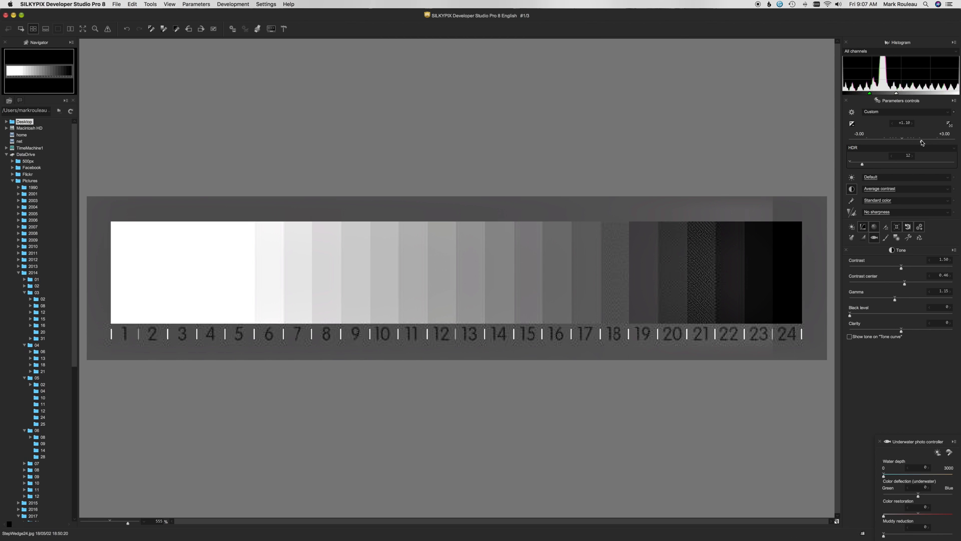
{"action": "left_click_drag", "start_coordinate": [918, 133], "coordinate": [929, 134]}
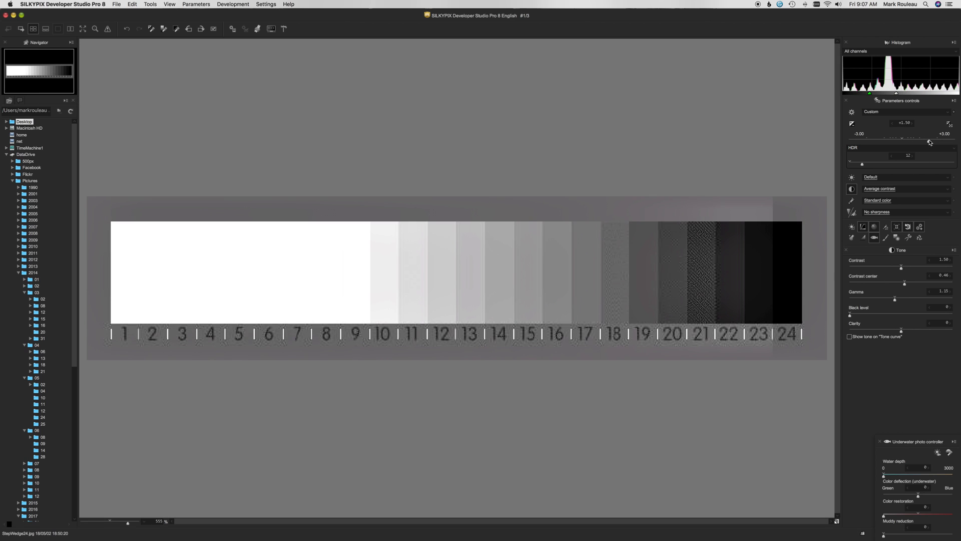
{"action": "left_click_drag", "start_coordinate": [919, 139], "coordinate": [945, 139]}
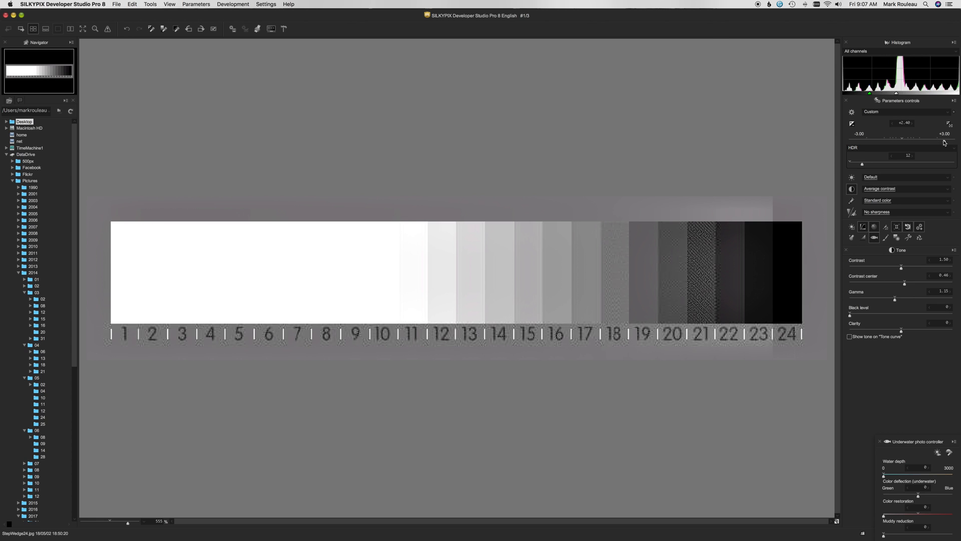
{"action": "left_click_drag", "start_coordinate": [913, 128], "coordinate": [919, 129]}
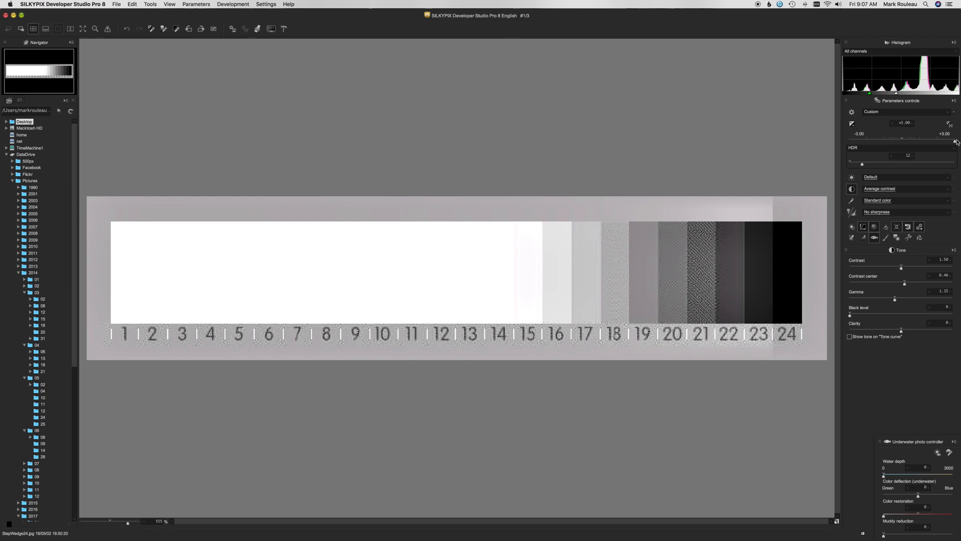
{"action": "mouse_move", "coordinate": [833, 270]}
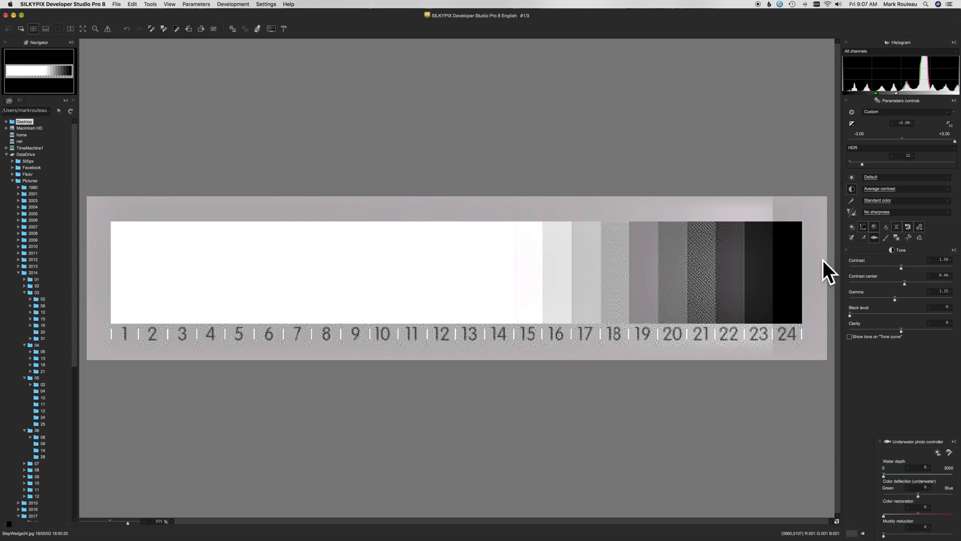
{"action": "mouse_move", "coordinate": [482, 249]}
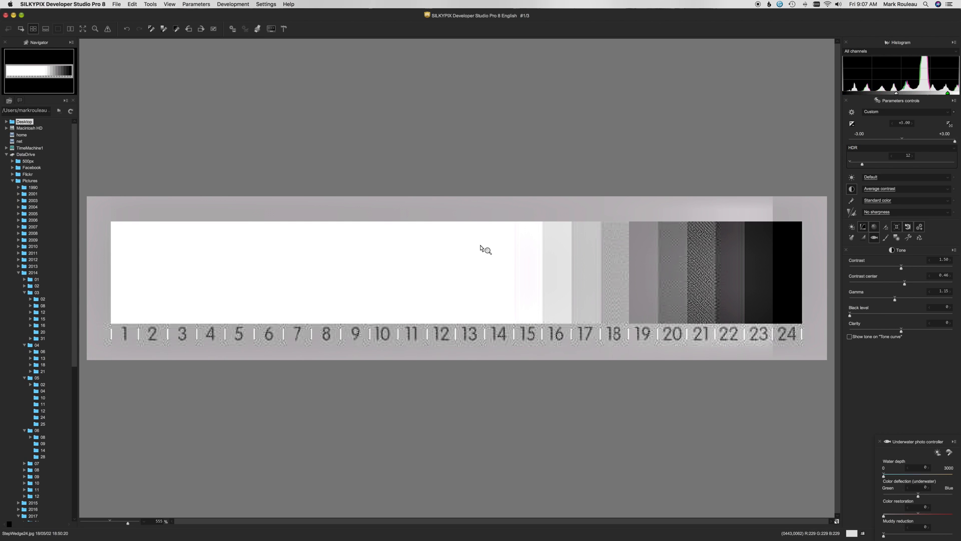
{"action": "mouse_move", "coordinate": [202, 306]}
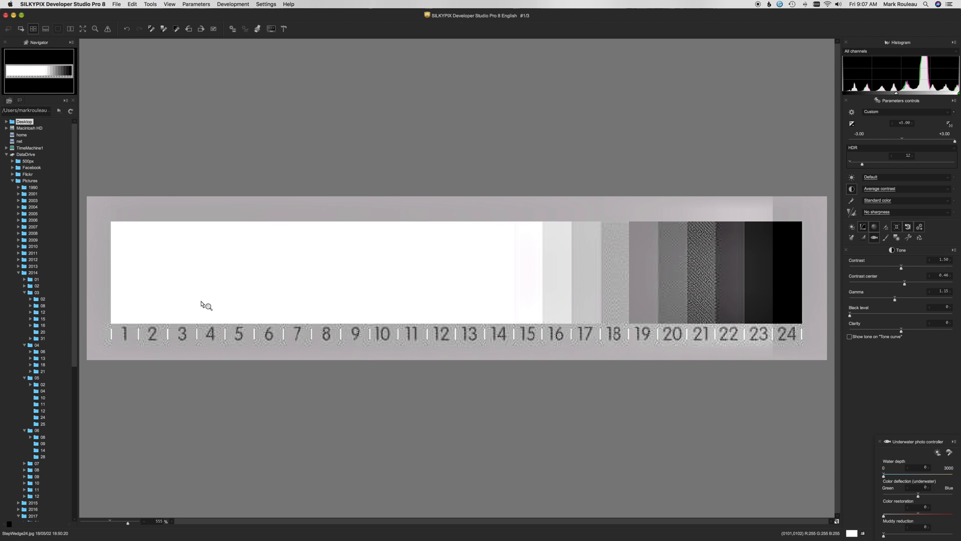
{"action": "mouse_move", "coordinate": [709, 290]}
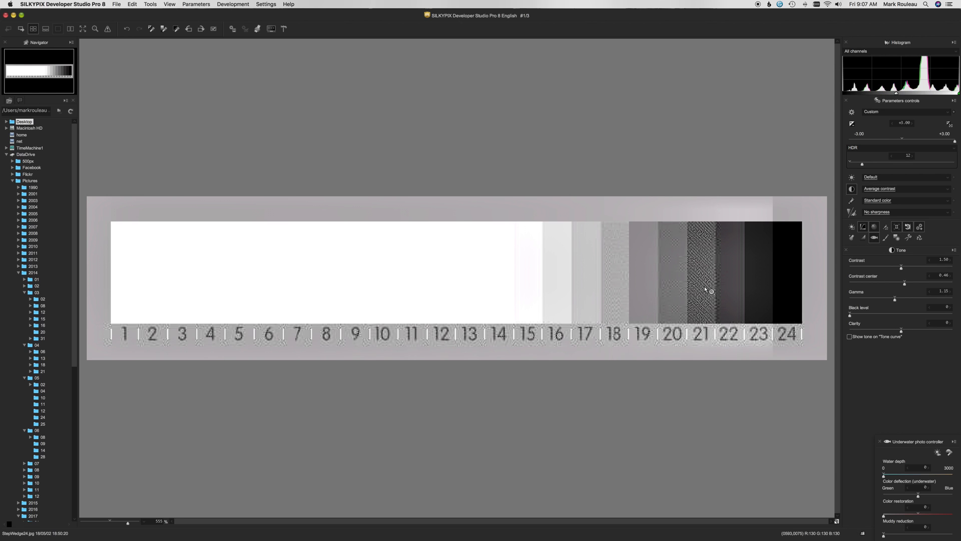
{"action": "mouse_move", "coordinate": [554, 216]}
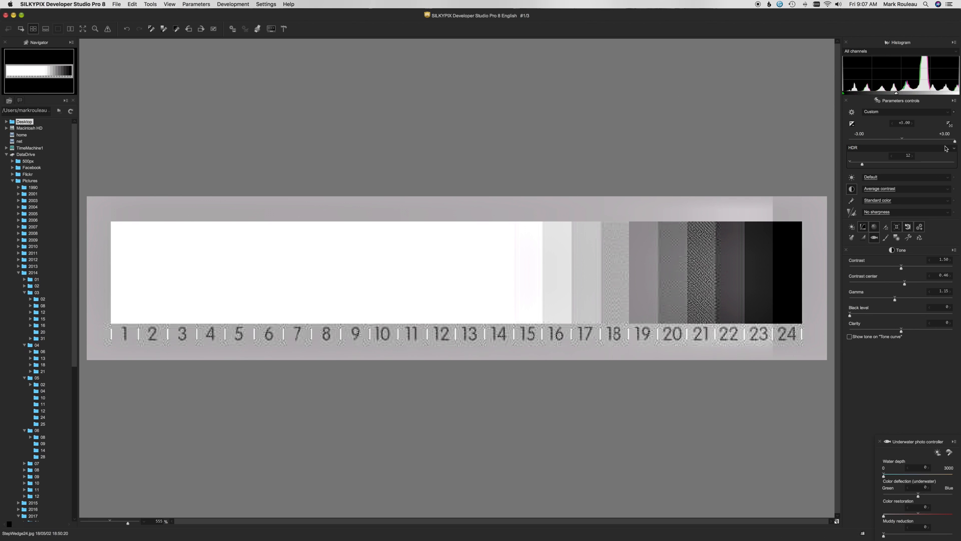
Step: Bring exposure back down from the maximum toward neutral, restoring the wedge tones
{"action": "left_click_drag", "start_coordinate": [950, 141], "coordinate": [948, 141]}
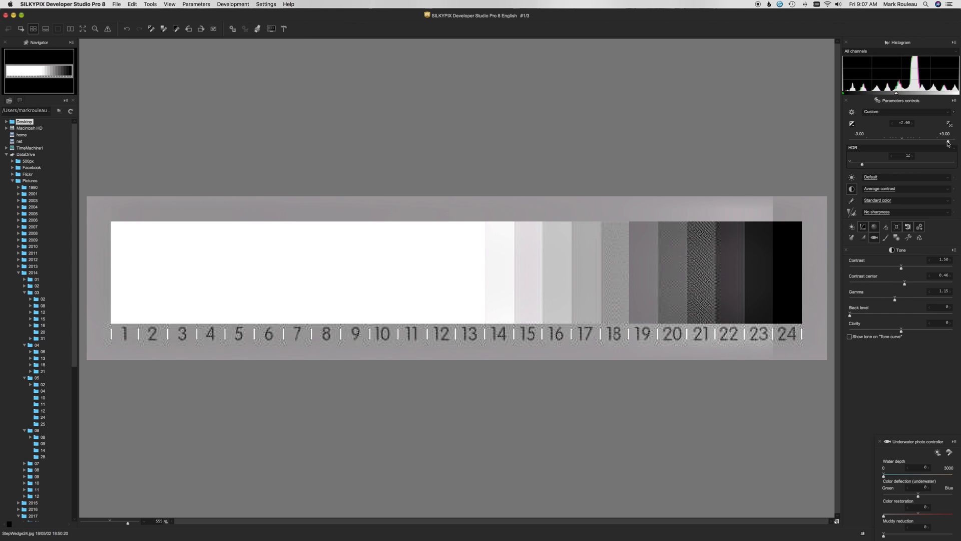
{"action": "left_click_drag", "start_coordinate": [929, 129], "coordinate": [919, 129]}
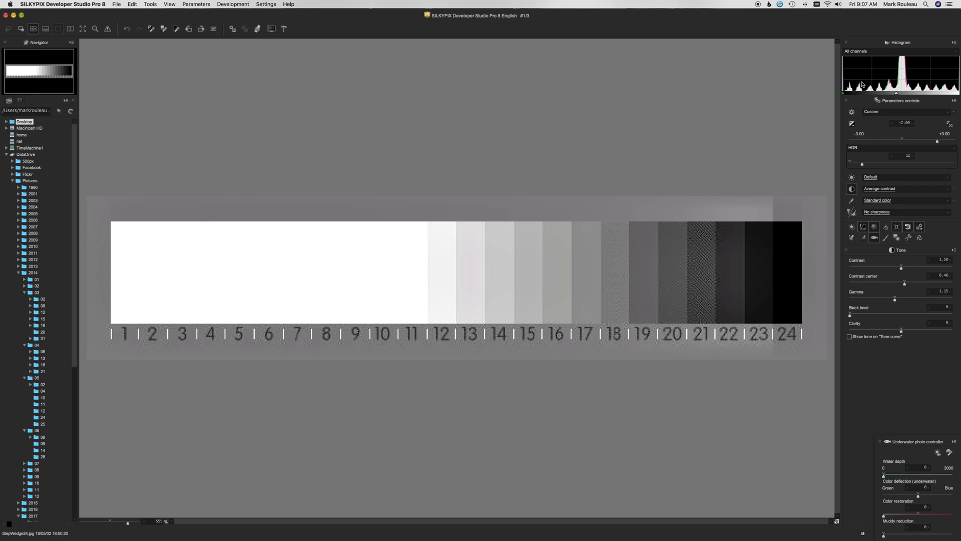
{"action": "left_click_drag", "start_coordinate": [922, 129], "coordinate": [904, 129]}
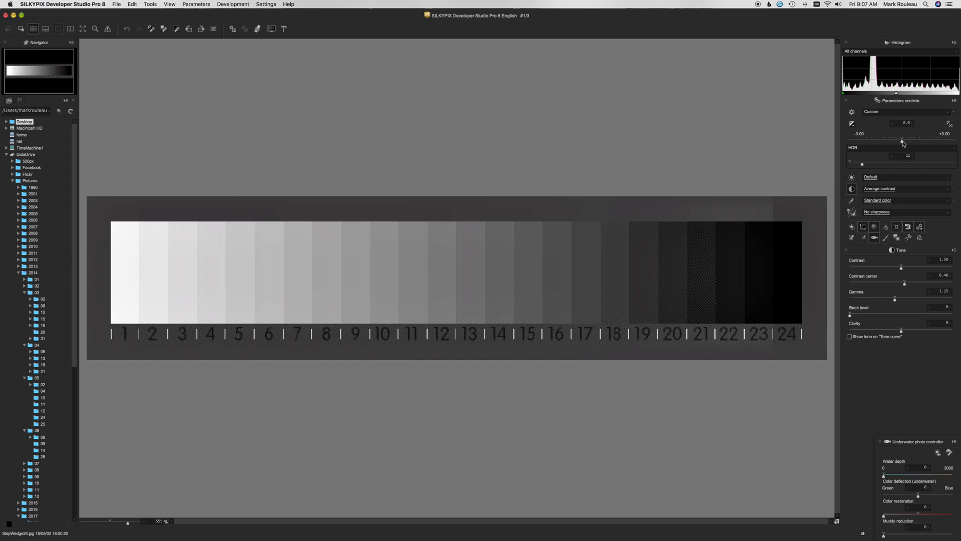
{"action": "mouse_move", "coordinate": [437, 255]}
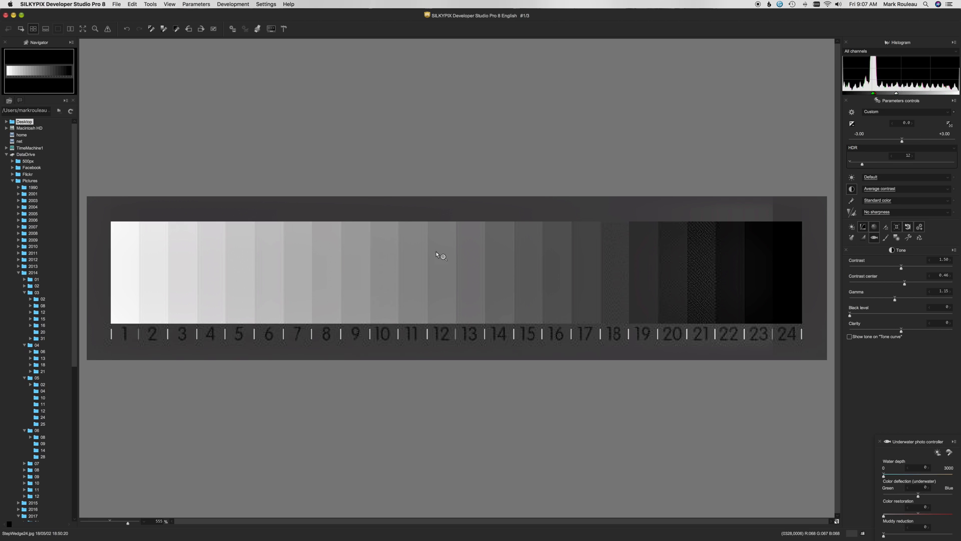
{"action": "mouse_move", "coordinate": [556, 253]}
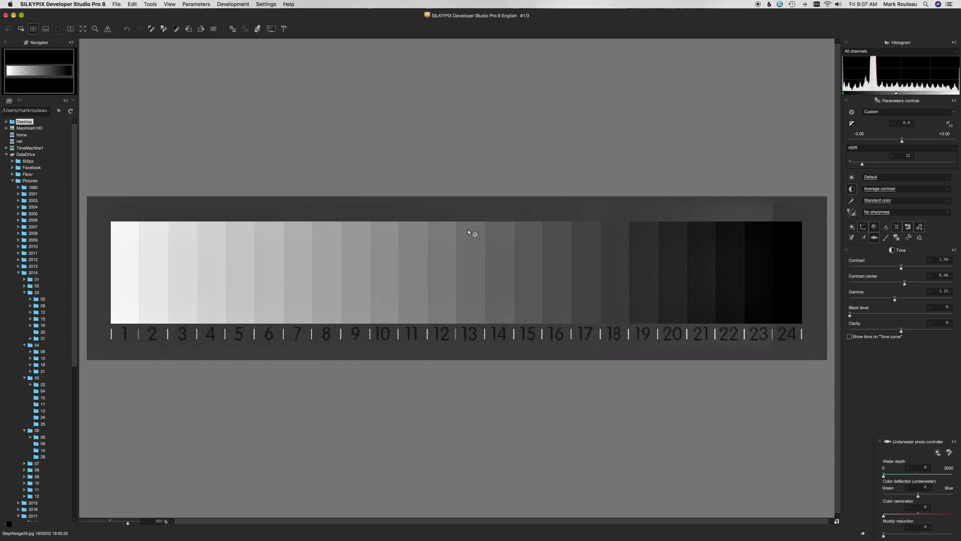
{"action": "mouse_move", "coordinate": [386, 252]}
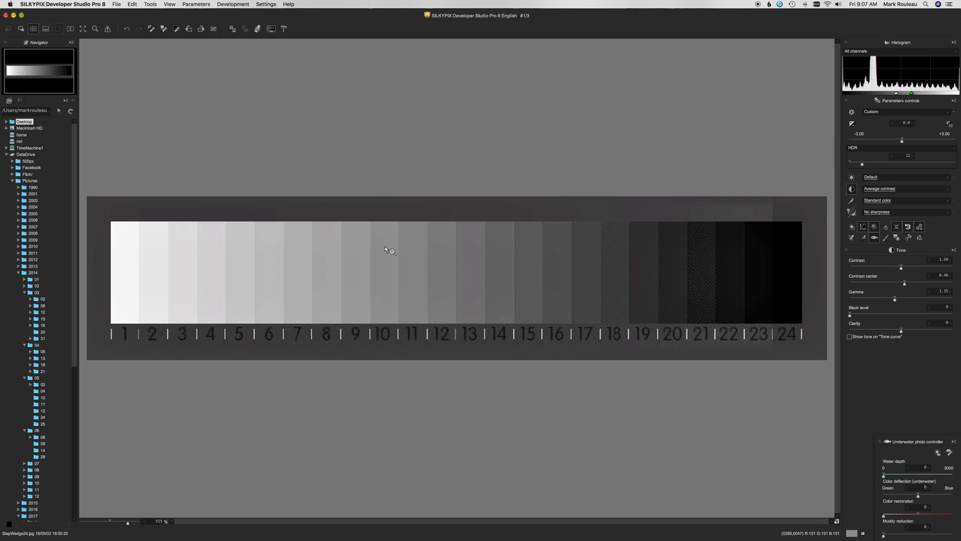
{"action": "mouse_move", "coordinate": [387, 250]}
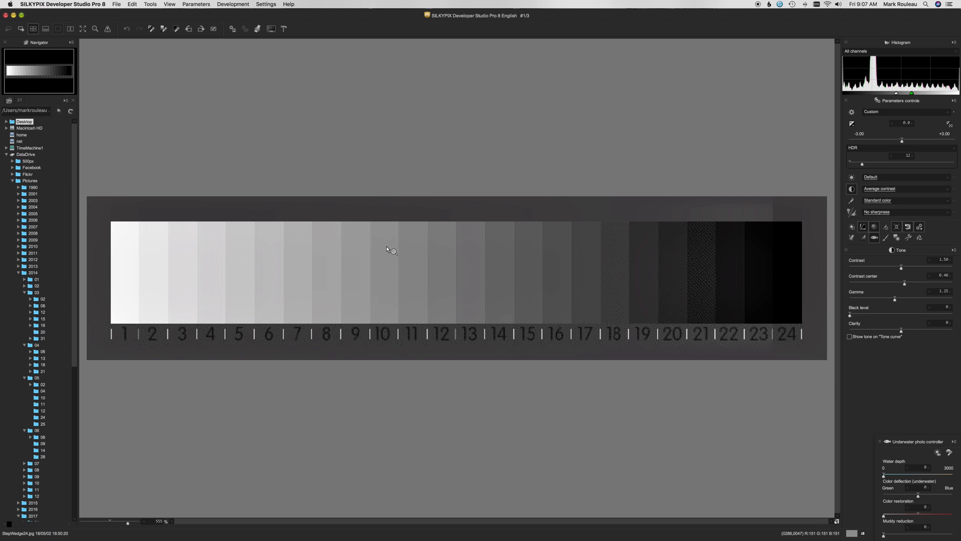
{"action": "mouse_move", "coordinate": [766, 173]}
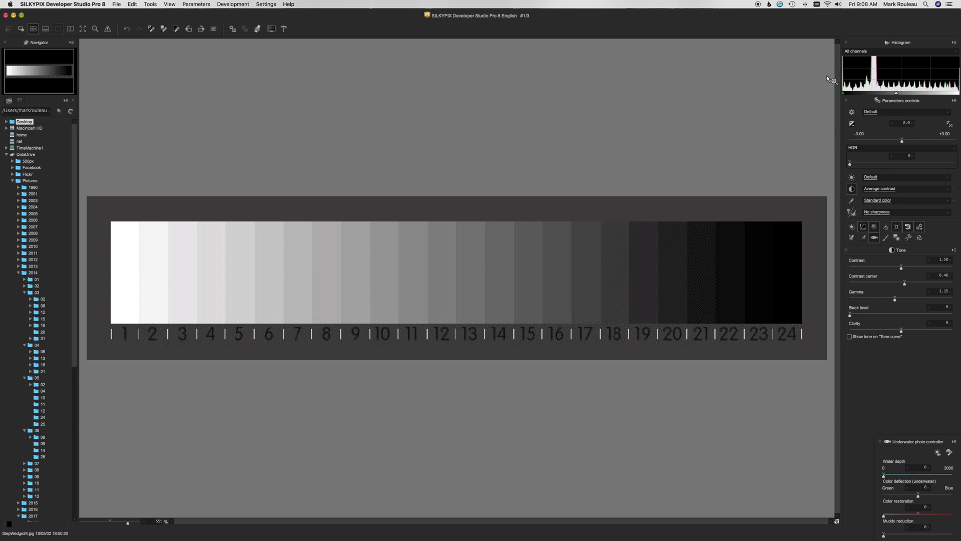
{"action": "mouse_move", "coordinate": [710, 193]}
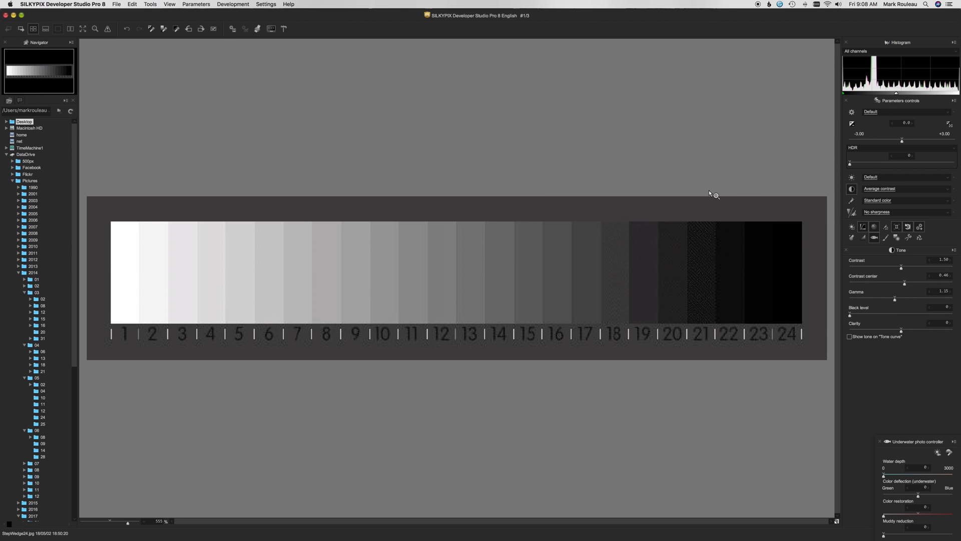
{"action": "mouse_move", "coordinate": [833, 160]}
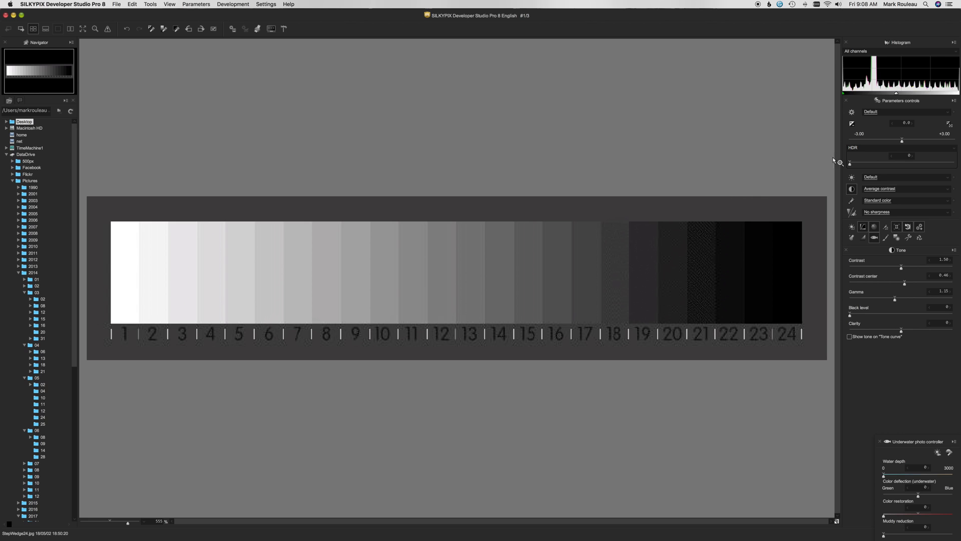
{"action": "mouse_move", "coordinate": [910, 110]}
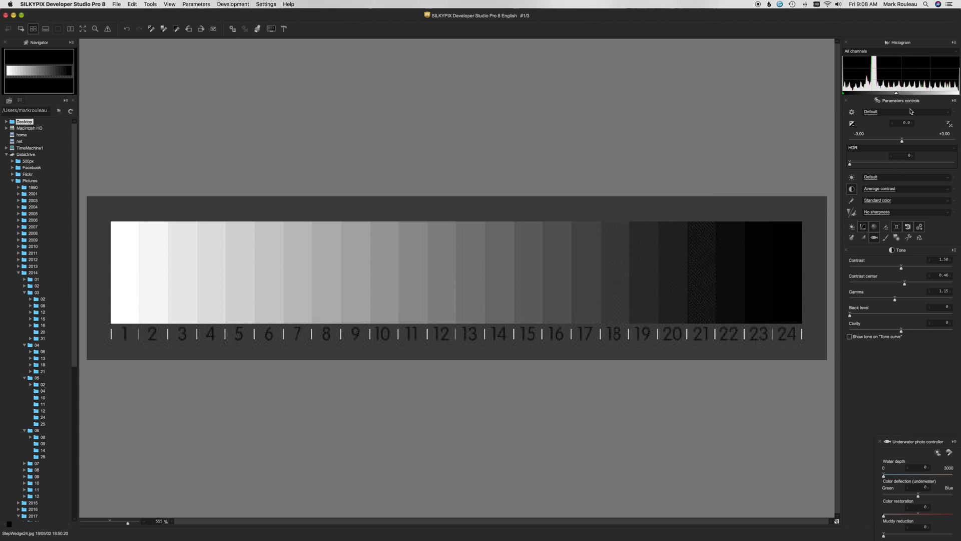
{"action": "mouse_move", "coordinate": [899, 142]}
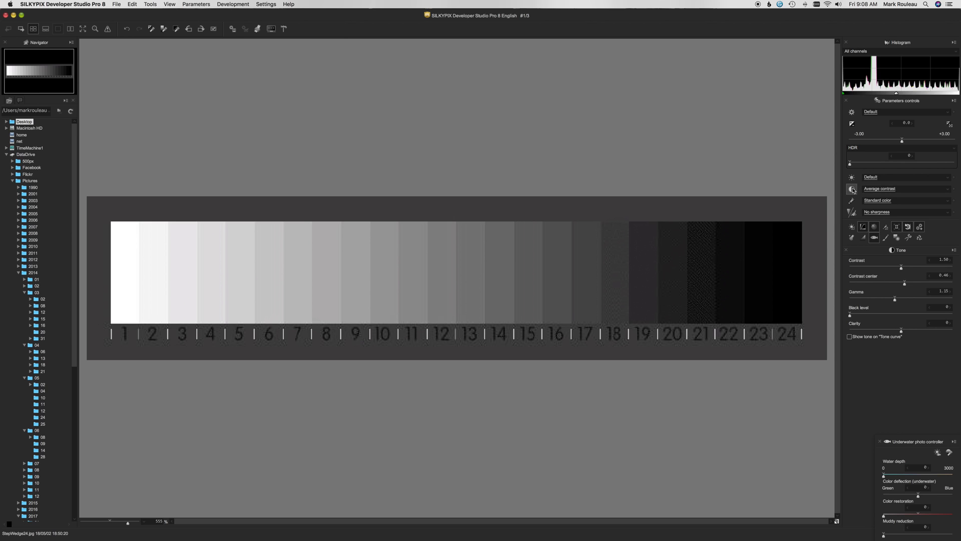
{"action": "mouse_move", "coordinate": [849, 336]}
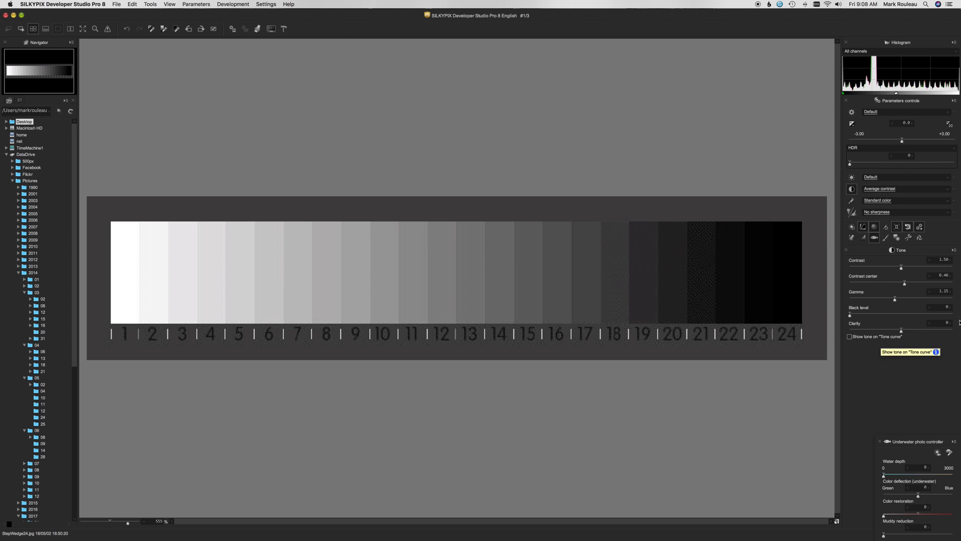
{"action": "mouse_move", "coordinate": [849, 314]}
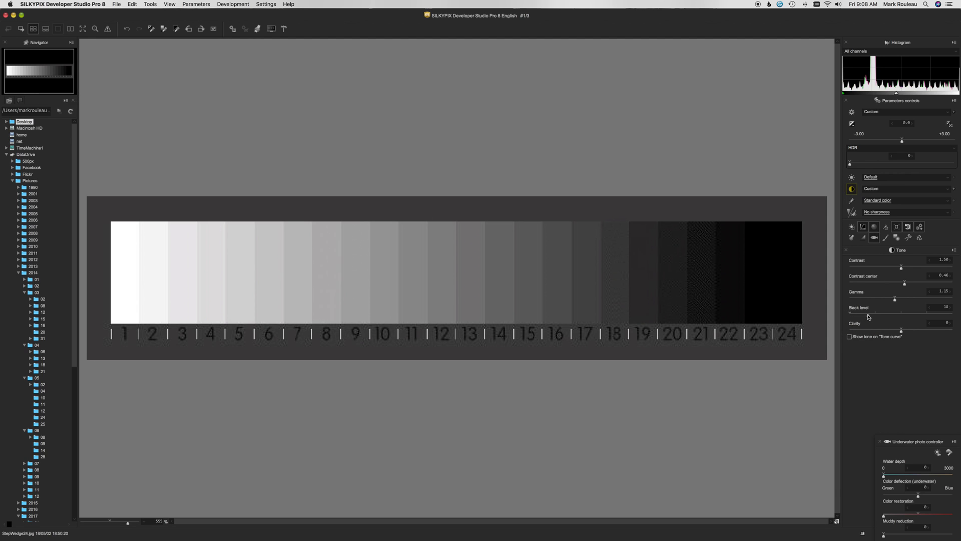
Step: Raise the black level in stages so the wedge's darkest steps merge into black
{"action": "left_click_drag", "start_coordinate": [894, 315], "coordinate": [902, 314]}
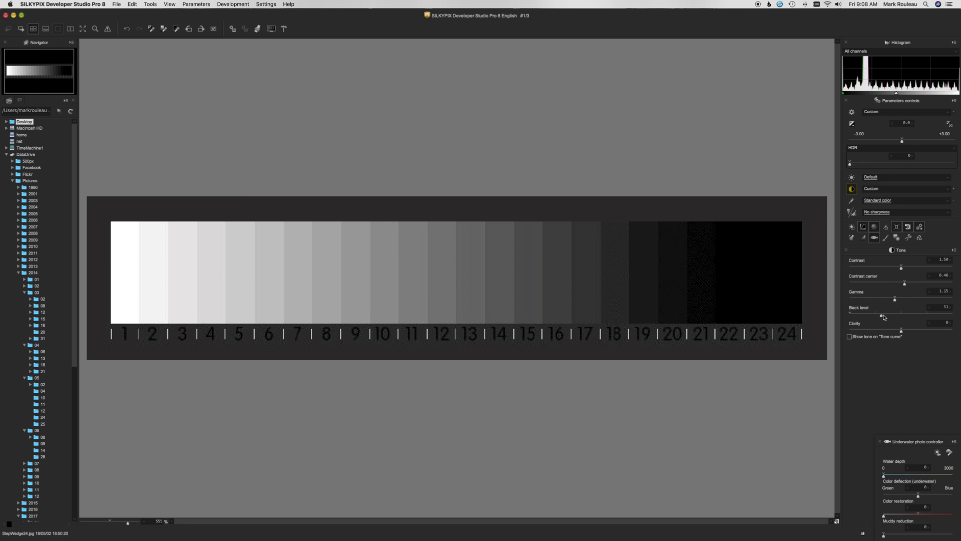
{"action": "left_click_drag", "start_coordinate": [884, 313], "coordinate": [898, 314]}
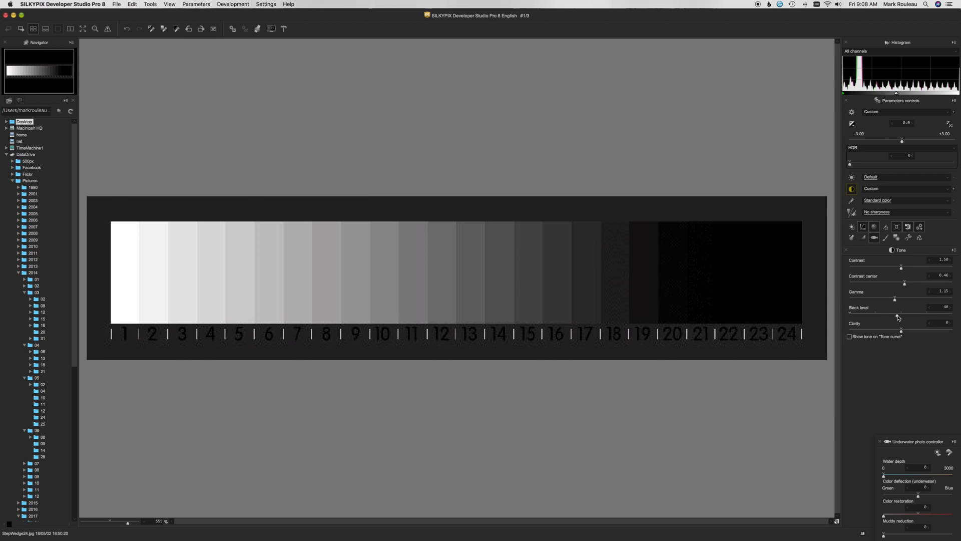
{"action": "left_click_drag", "start_coordinate": [895, 315], "coordinate": [901, 315]}
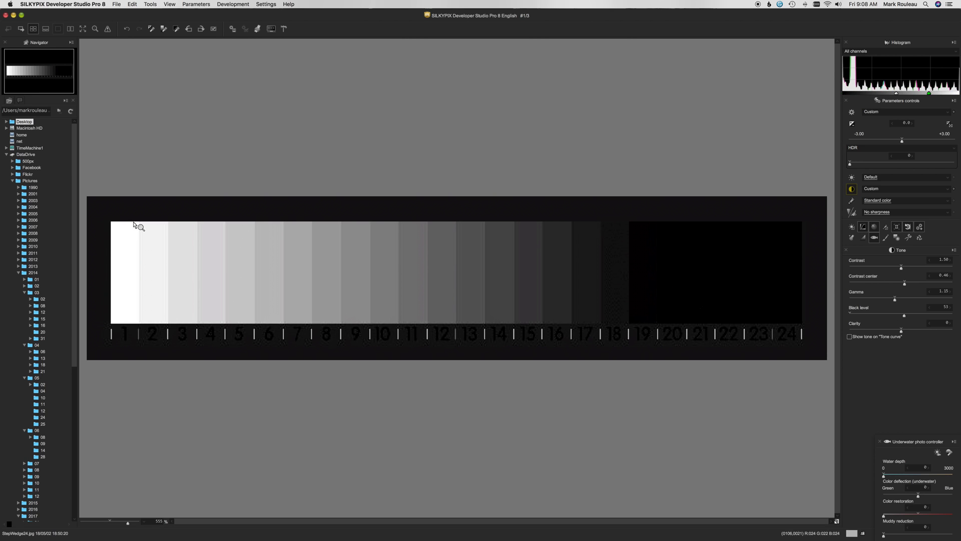
{"action": "mouse_move", "coordinate": [148, 266]}
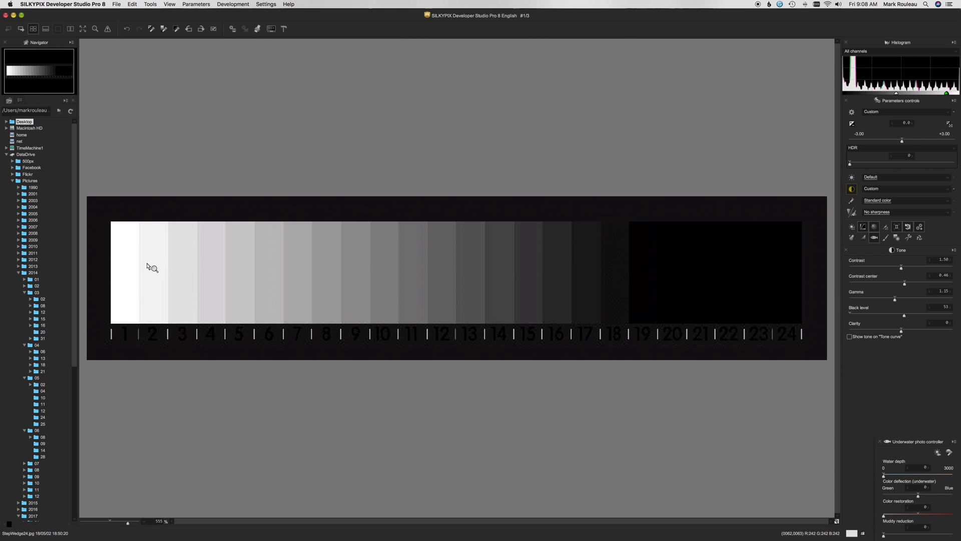
{"action": "mouse_move", "coordinate": [302, 262]}
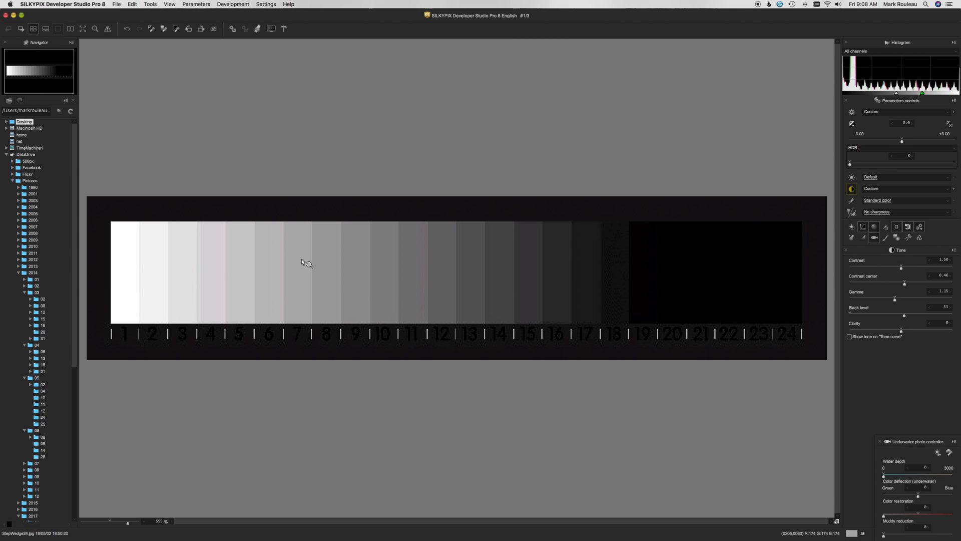
{"action": "mouse_move", "coordinate": [793, 293]}
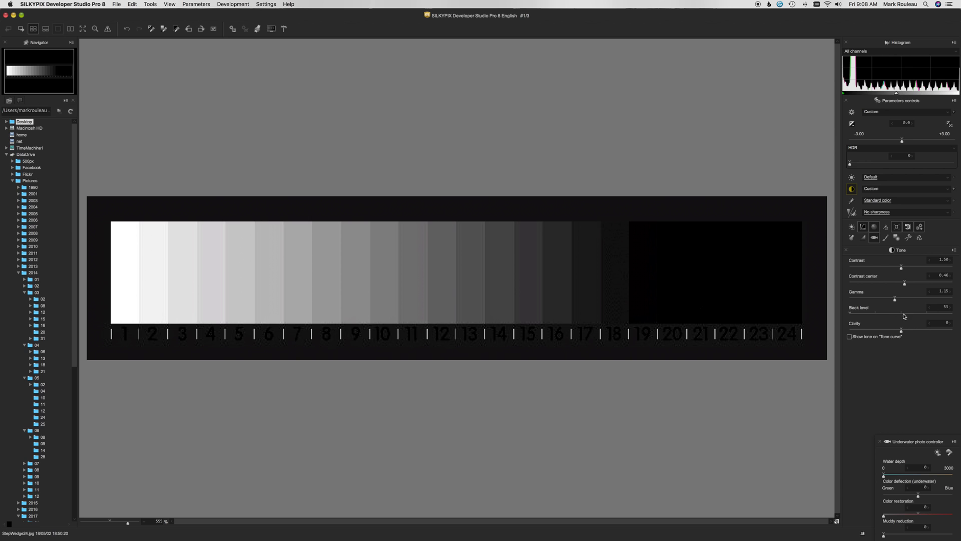
{"action": "left_click_drag", "start_coordinate": [901, 312], "coordinate": [916, 312]}
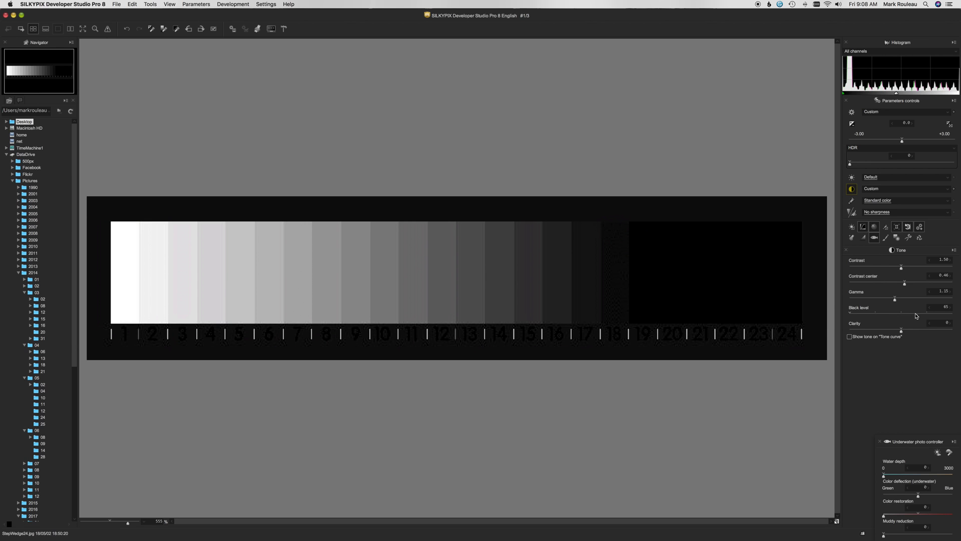
Step: Push the black level to its extreme, then lower it again toward 53
{"action": "left_click_drag", "start_coordinate": [919, 315], "coordinate": [924, 315]}
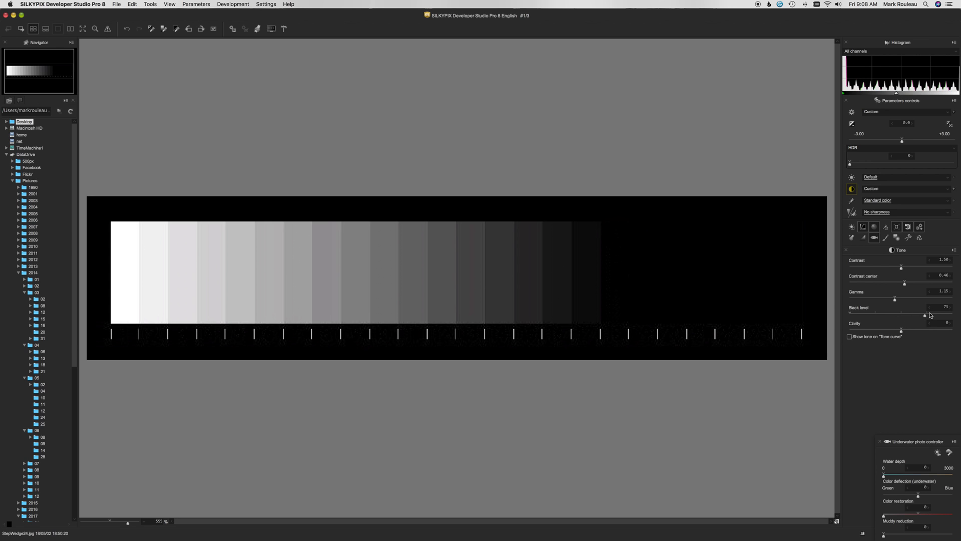
{"action": "left_click_drag", "start_coordinate": [925, 315], "coordinate": [938, 315]}
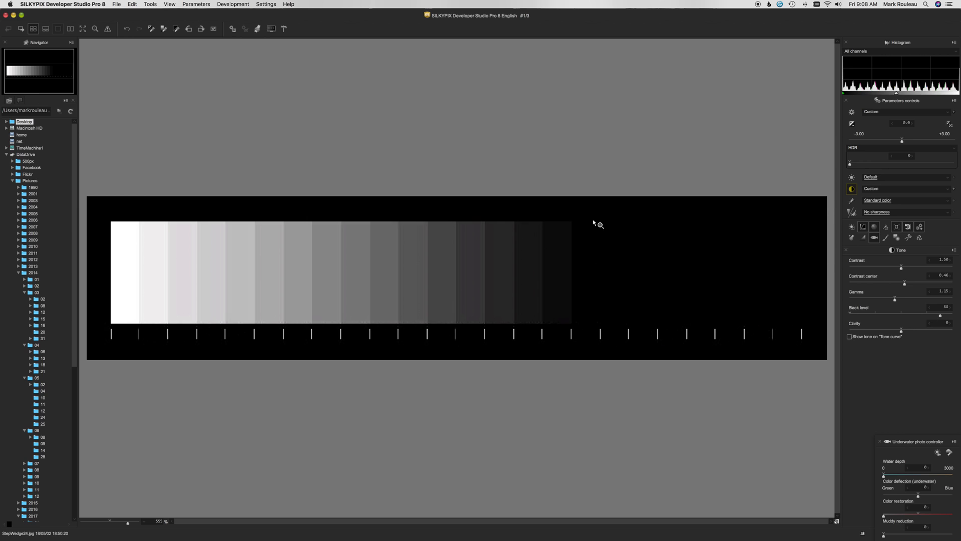
{"action": "mouse_move", "coordinate": [152, 202]}
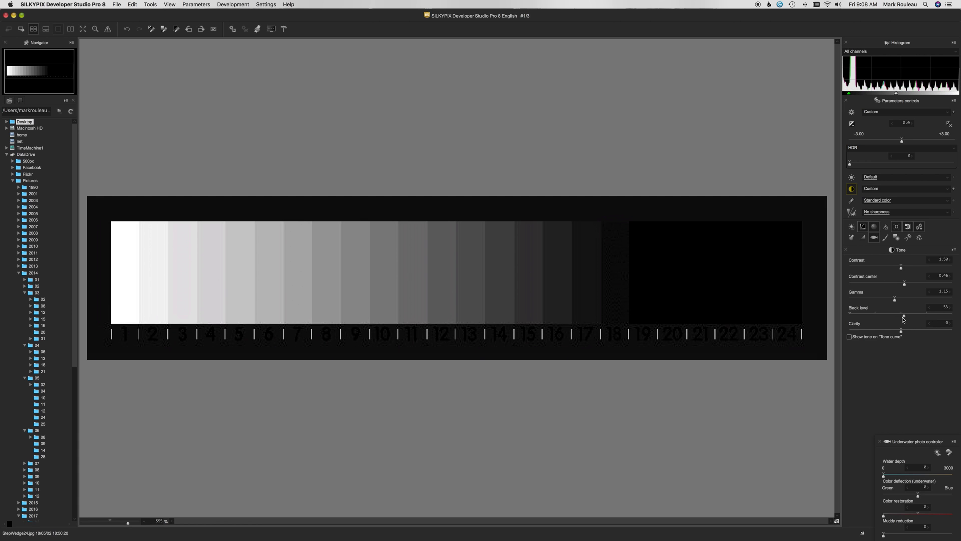
{"action": "left_click_drag", "start_coordinate": [903, 314], "coordinate": [899, 315]}
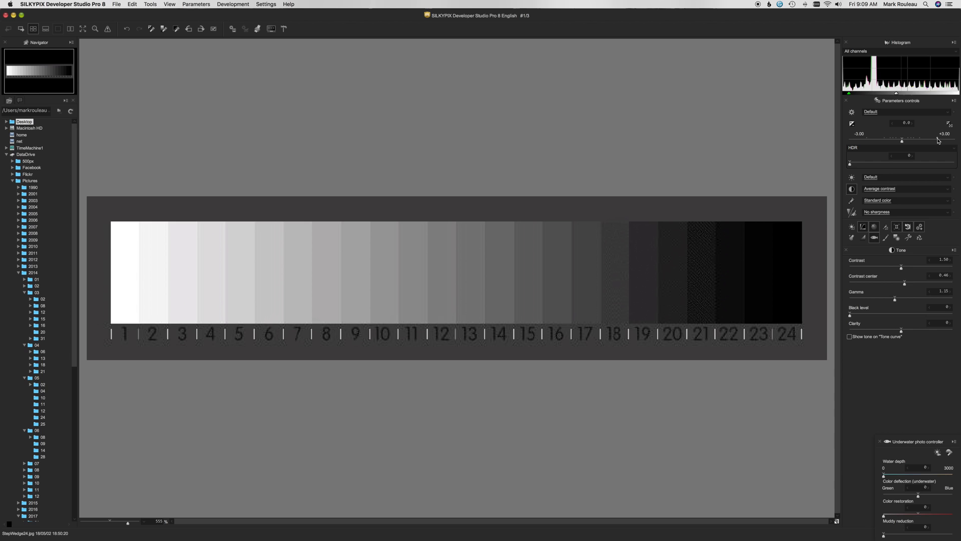
{"action": "mouse_move", "coordinate": [910, 143]}
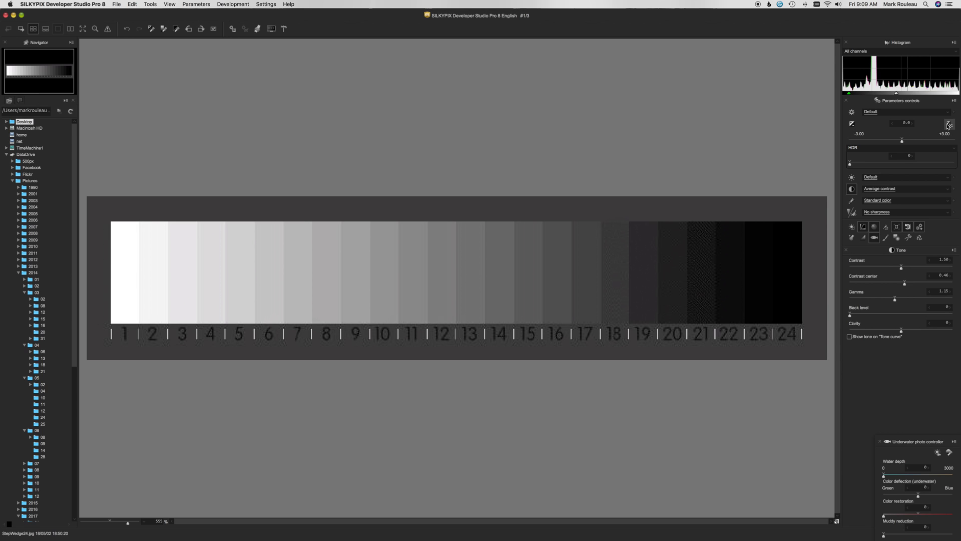
{"action": "mouse_move", "coordinate": [957, 125]}
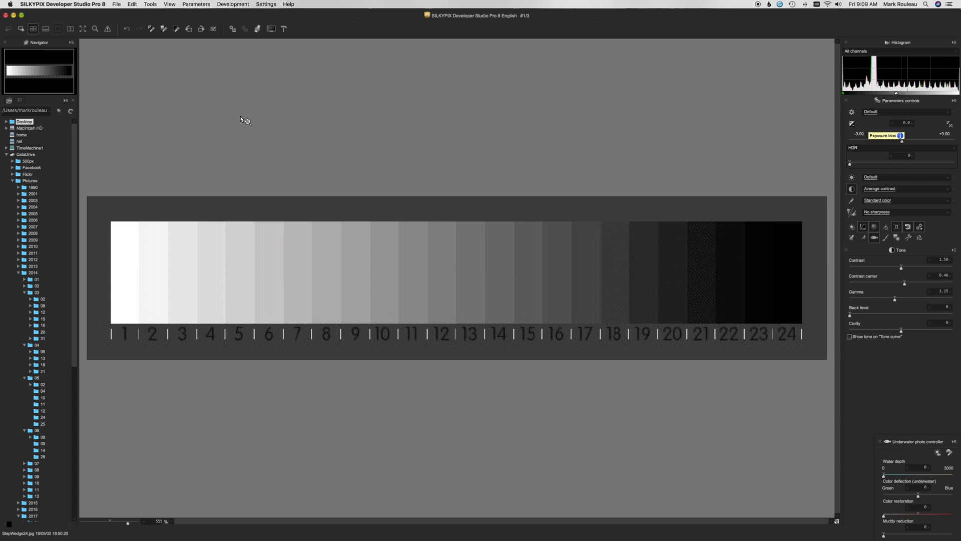
{"action": "mouse_move", "coordinate": [150, 28]}
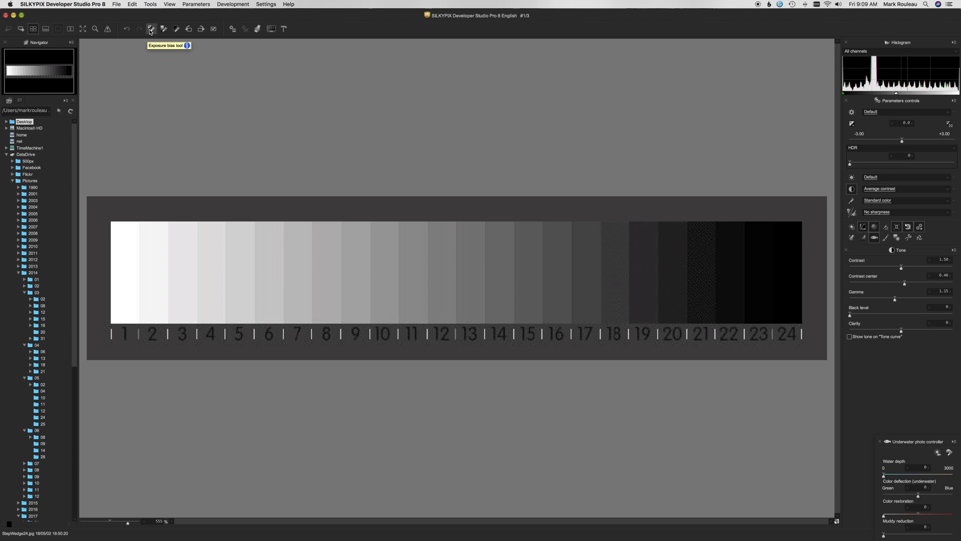
{"action": "mouse_move", "coordinate": [163, 28]}
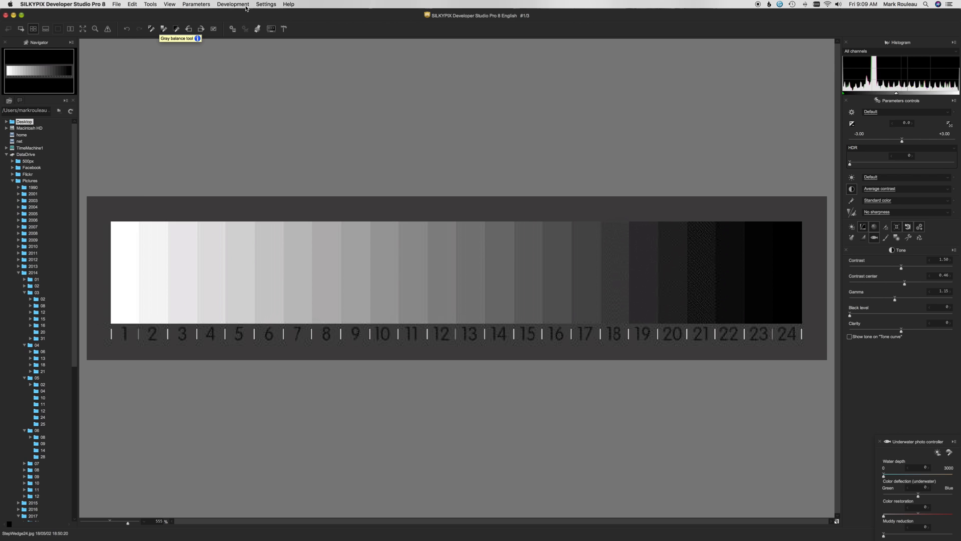
Step: Show the Function settings listing the exposure-bias tool's luminance level of 80
{"action": "left_click", "coordinate": [266, 4]}
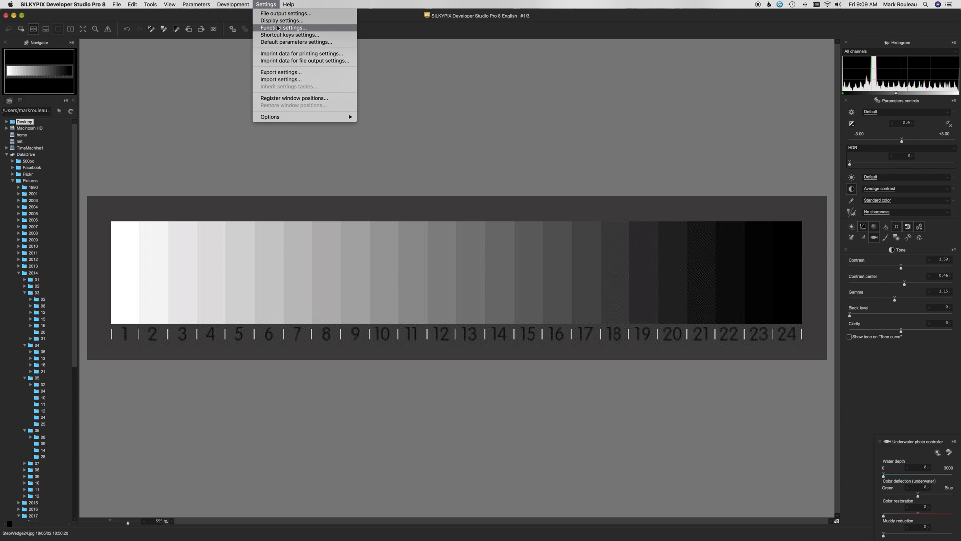
{"action": "left_click", "coordinate": [282, 27]}
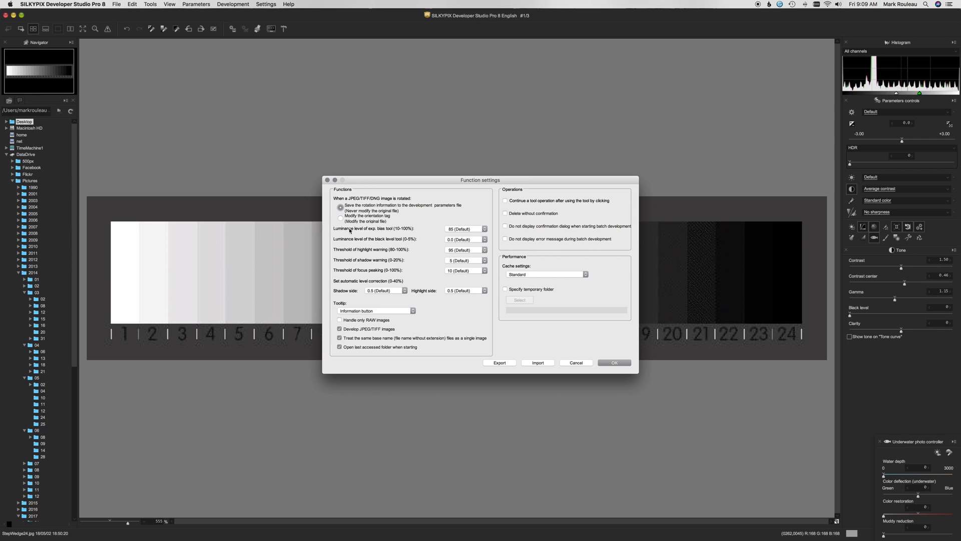
{"action": "mouse_move", "coordinate": [363, 233]}
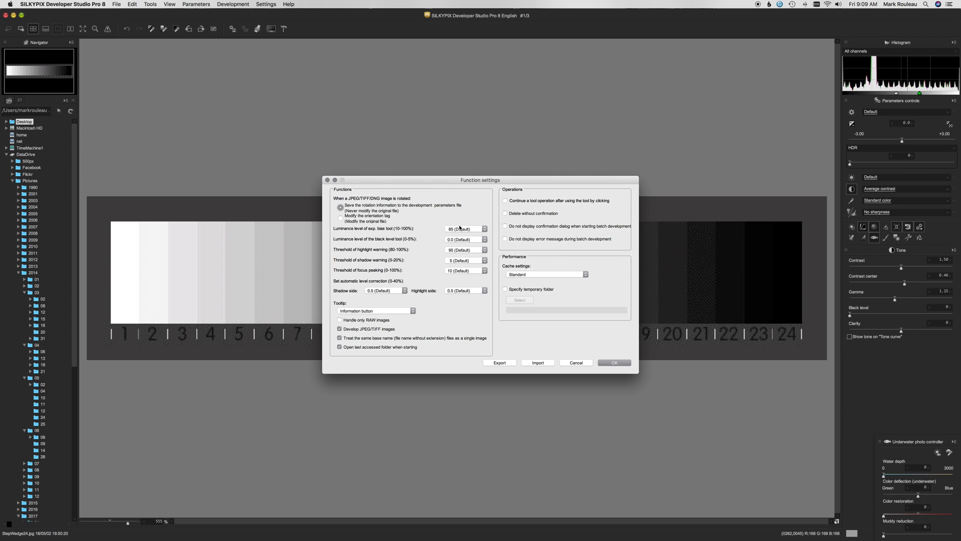
{"action": "mouse_move", "coordinate": [456, 231]}
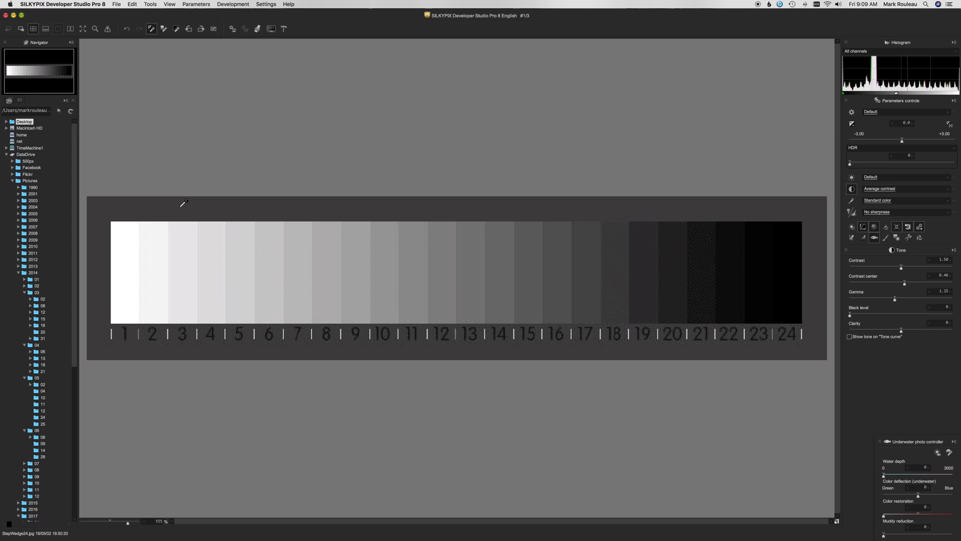
{"action": "mouse_move", "coordinate": [273, 266]}
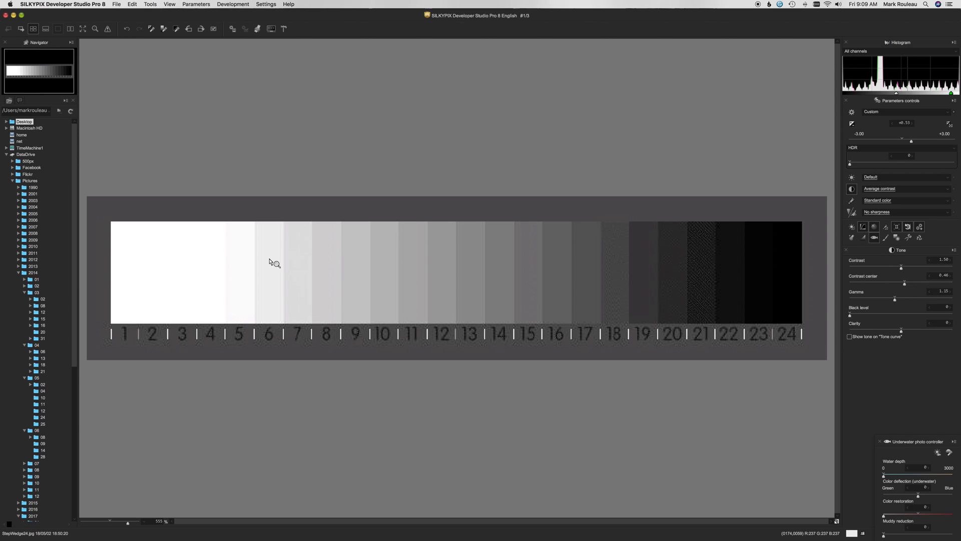
{"action": "mouse_move", "coordinate": [278, 266]}
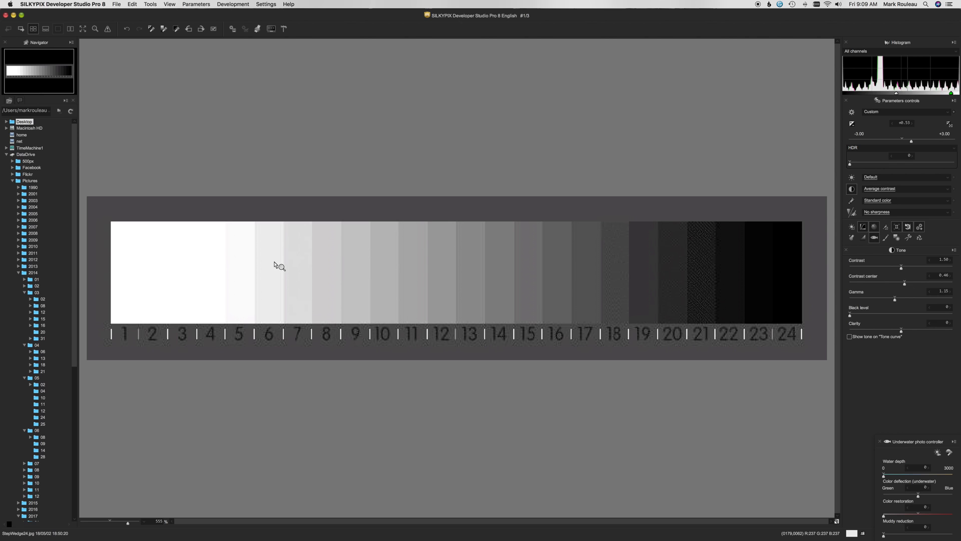
{"action": "mouse_move", "coordinate": [187, 270]}
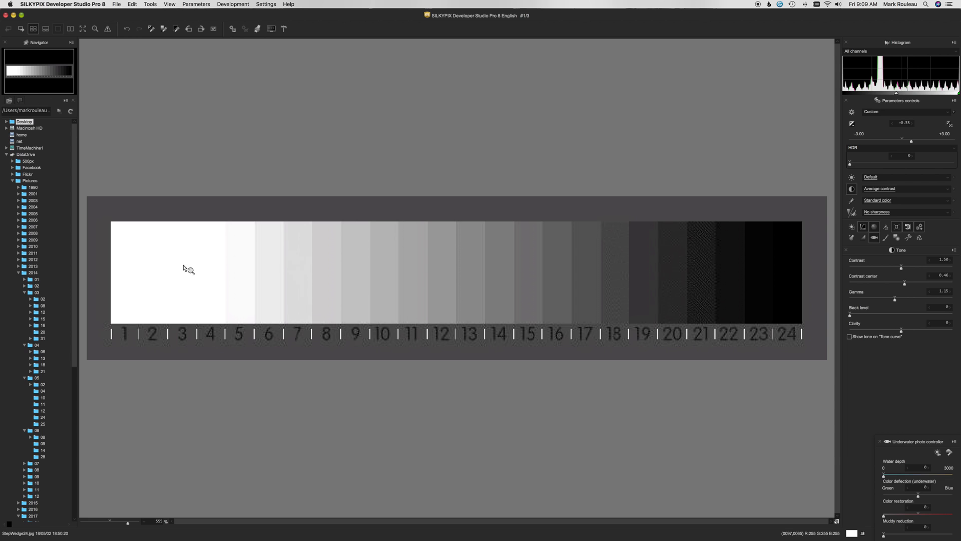
{"action": "mouse_move", "coordinate": [866, 142]}
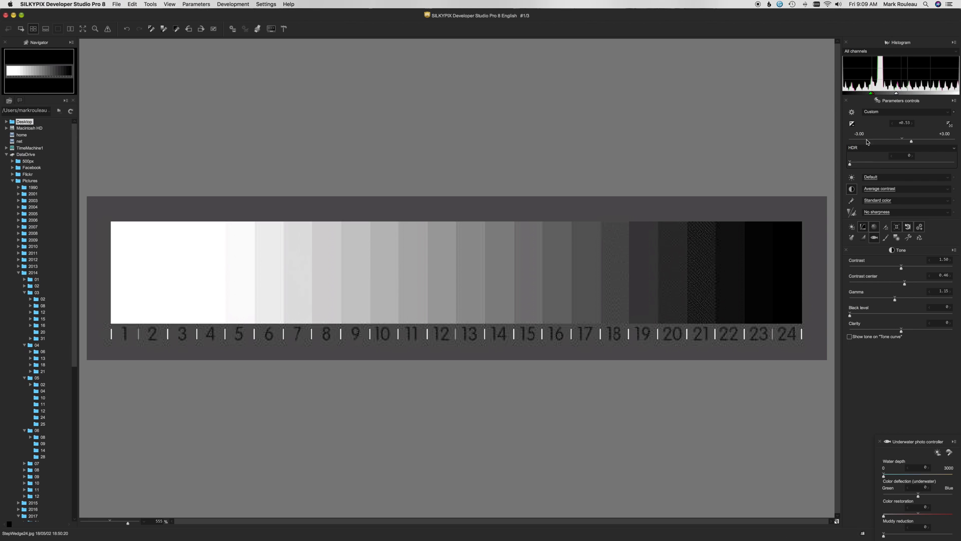
{"action": "mouse_move", "coordinate": [917, 132]}
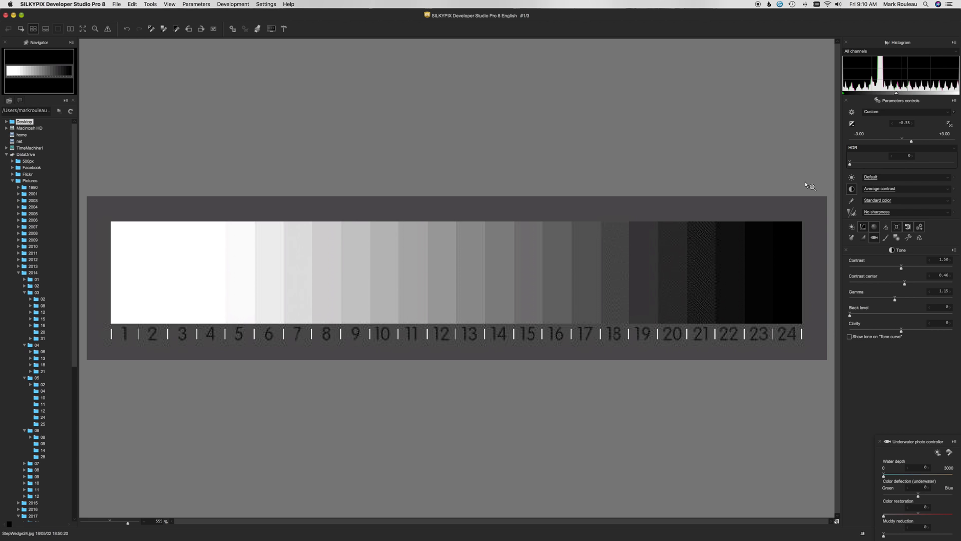
{"action": "mouse_move", "coordinate": [105, 391]}
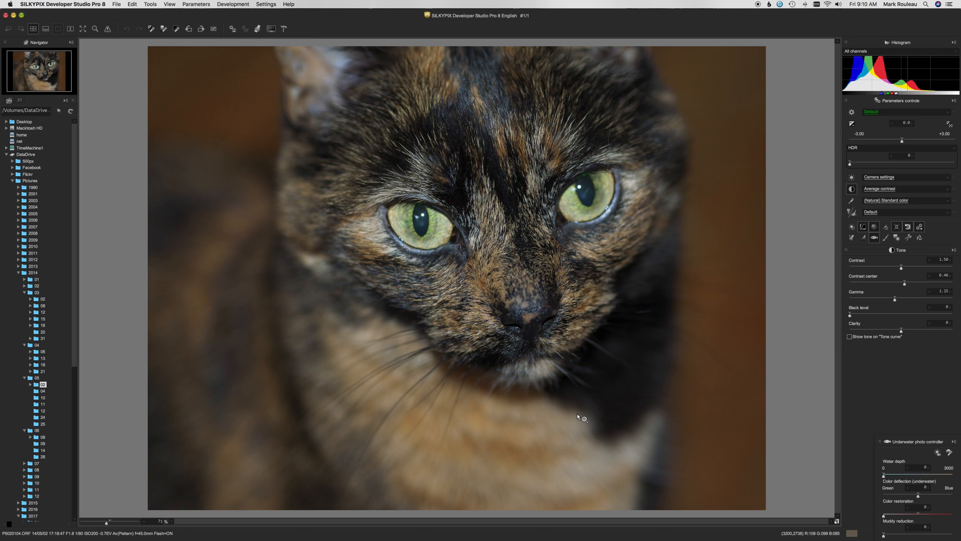
{"action": "mouse_move", "coordinate": [606, 198]}
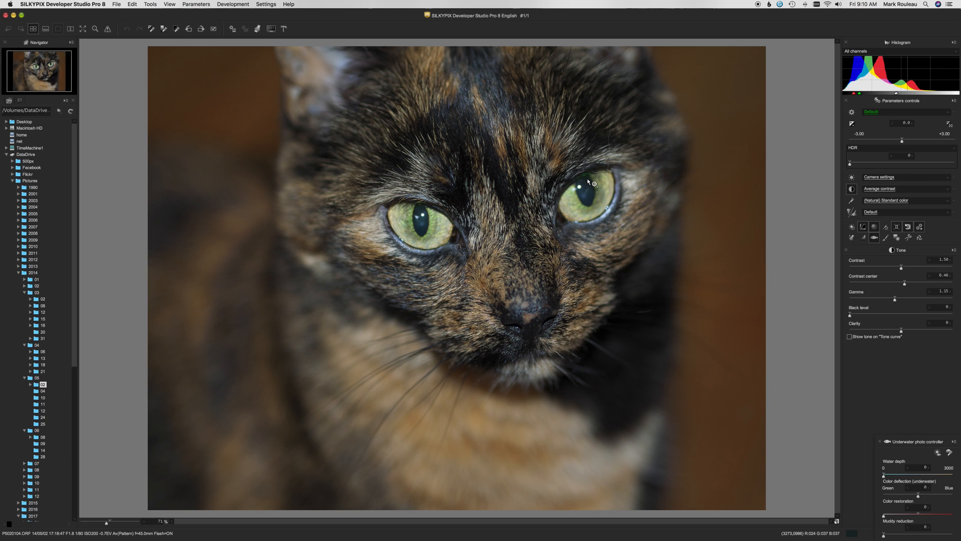
{"action": "mouse_move", "coordinate": [597, 184]}
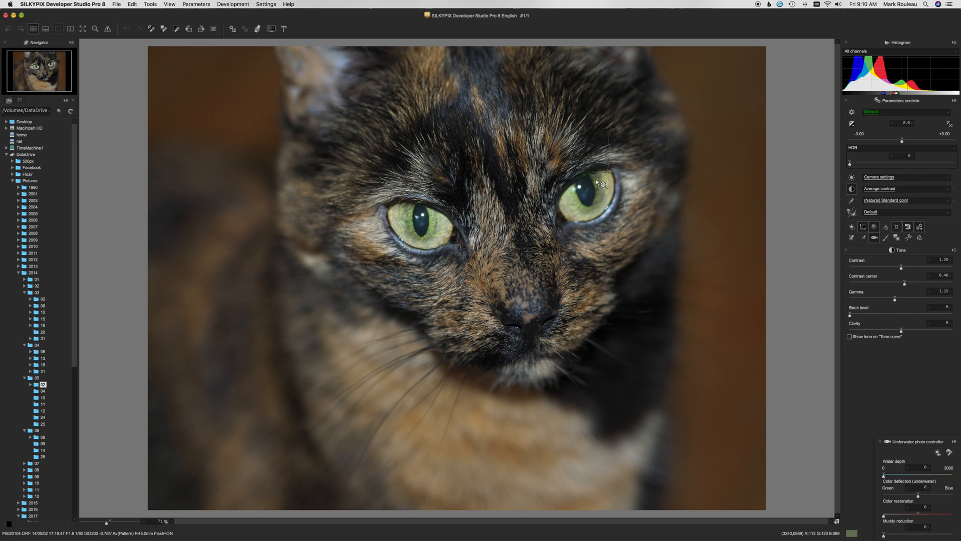
{"action": "mouse_move", "coordinate": [548, 318]}
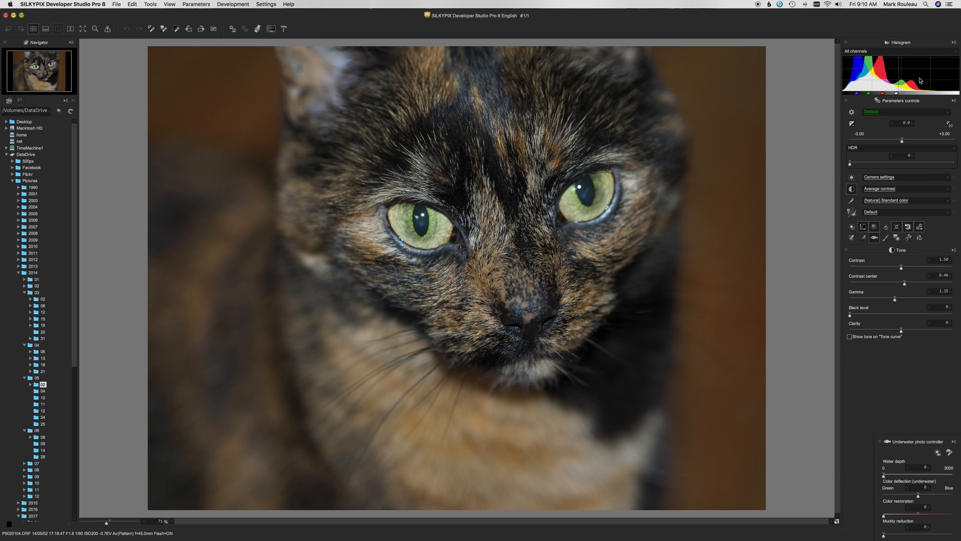
{"action": "mouse_move", "coordinate": [849, 82]}
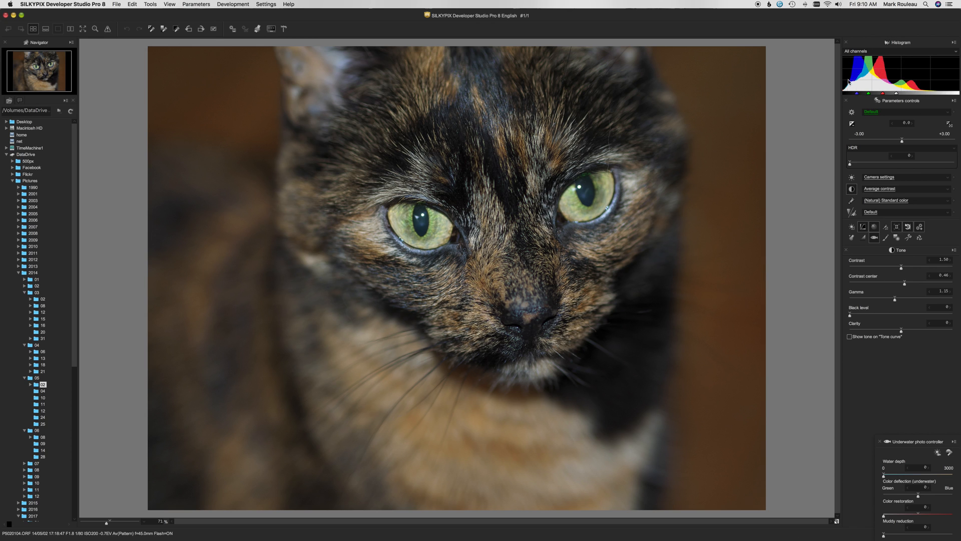
{"action": "mouse_move", "coordinate": [927, 80]}
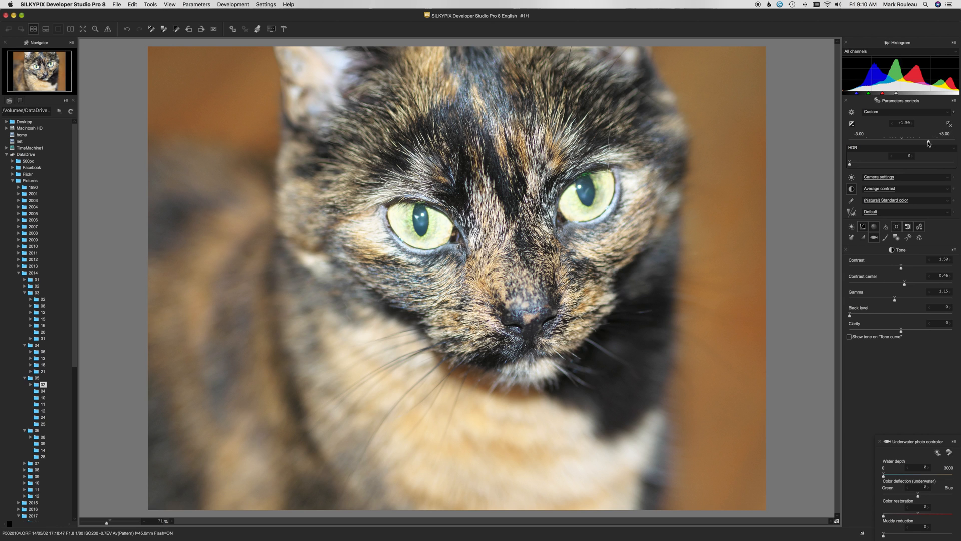
Step: Set the cat photo's exposure correction to about +1.4 EV to brighten it
{"action": "left_click_drag", "start_coordinate": [910, 129], "coordinate": [906, 129]}
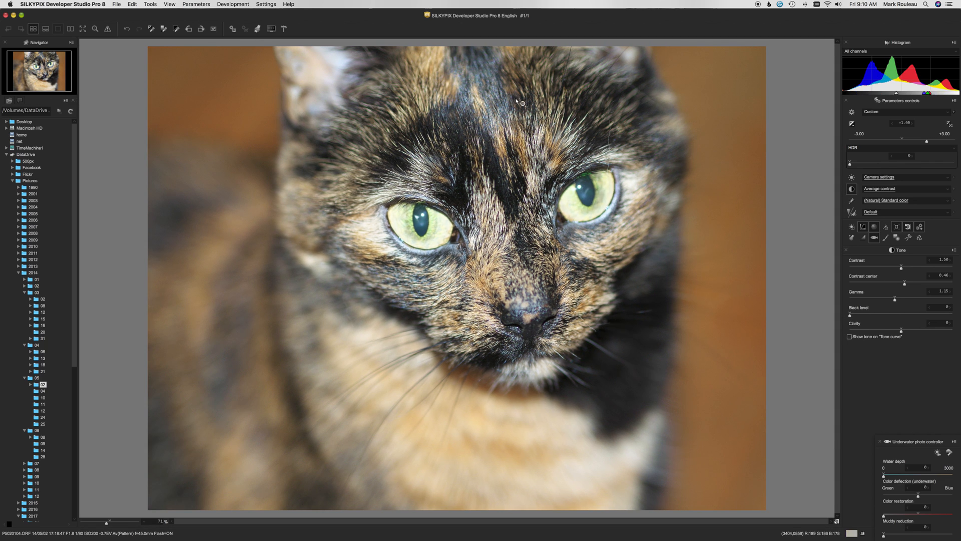
{"action": "mouse_move", "coordinate": [431, 188]}
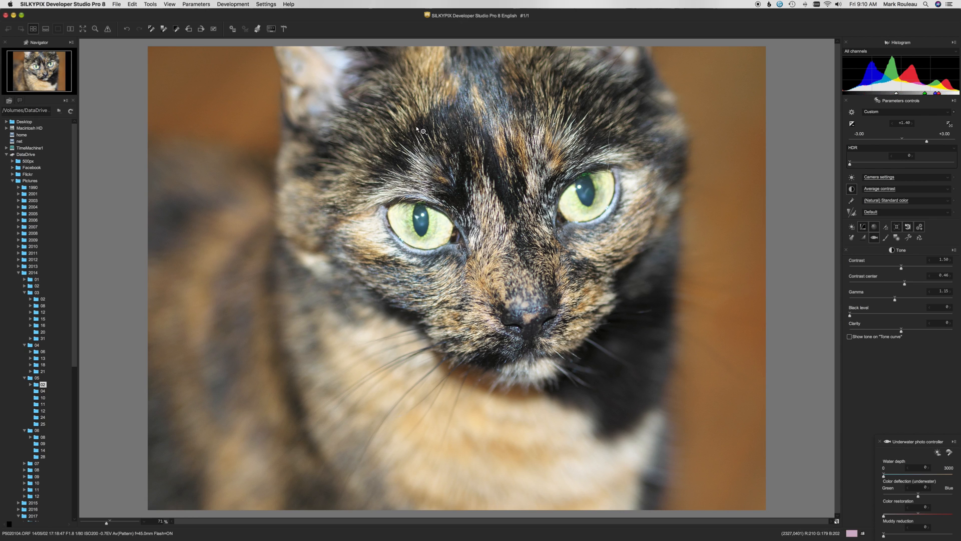
{"action": "mouse_move", "coordinate": [428, 186]}
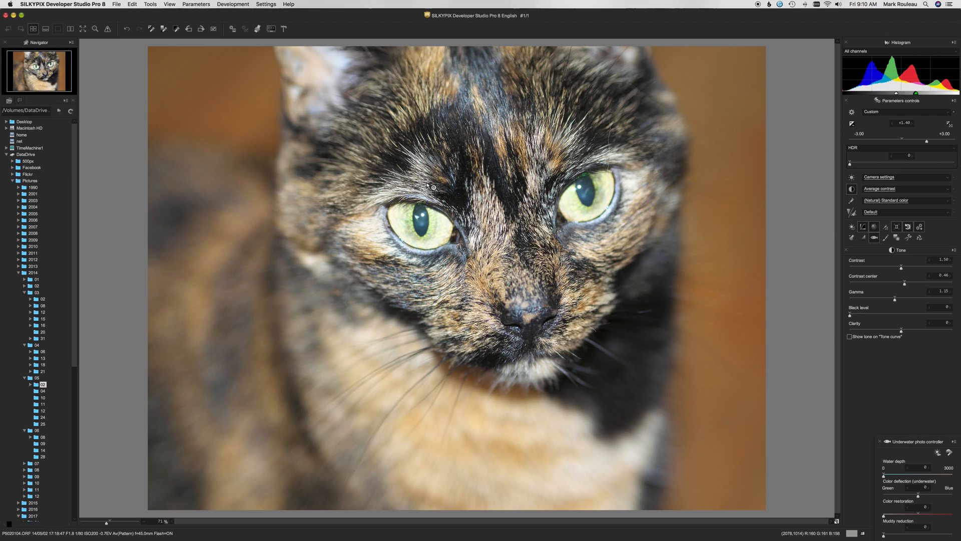
{"action": "mouse_move", "coordinate": [410, 178]}
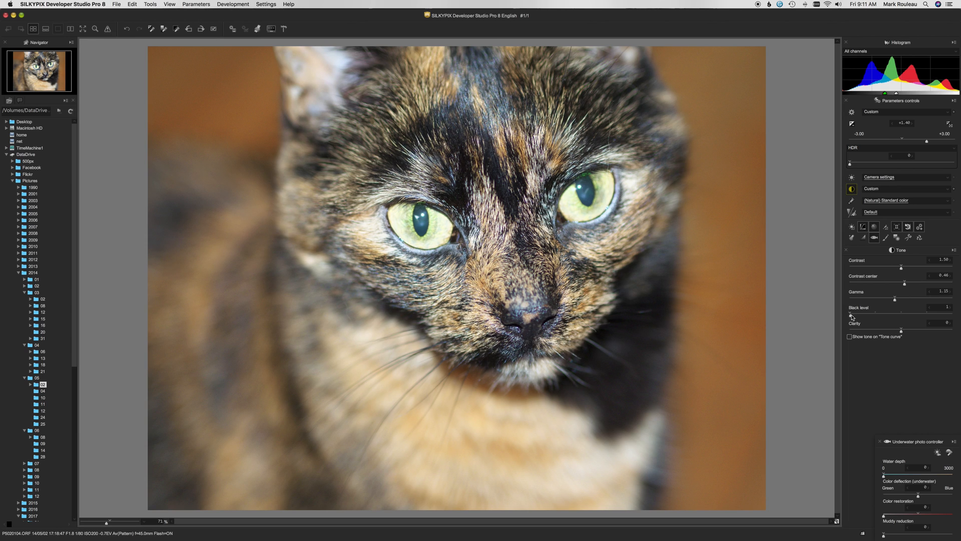
Step: Raise the cat photo's black level toward 20 to deepen its shadows
{"action": "left_click_drag", "start_coordinate": [851, 314], "coordinate": [855, 314]}
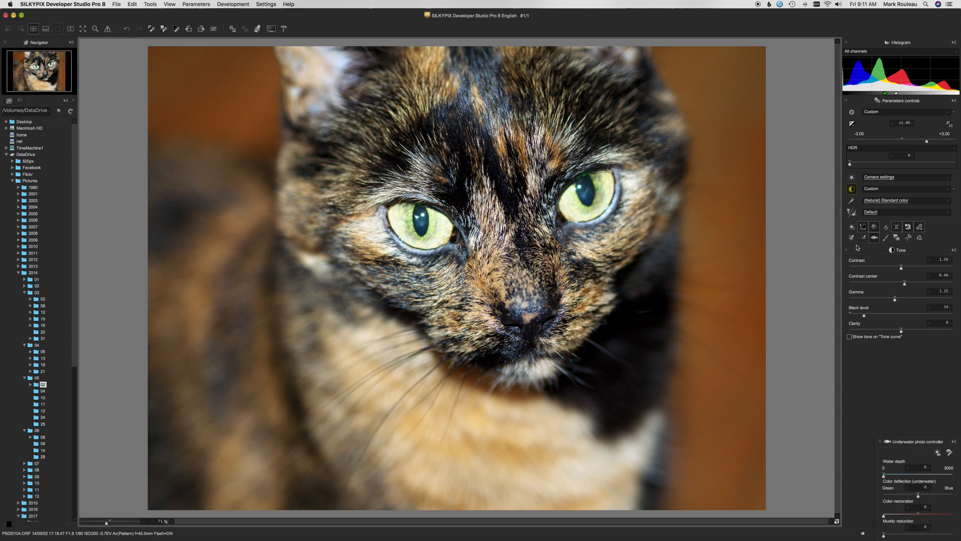
{"action": "mouse_move", "coordinate": [738, 365]}
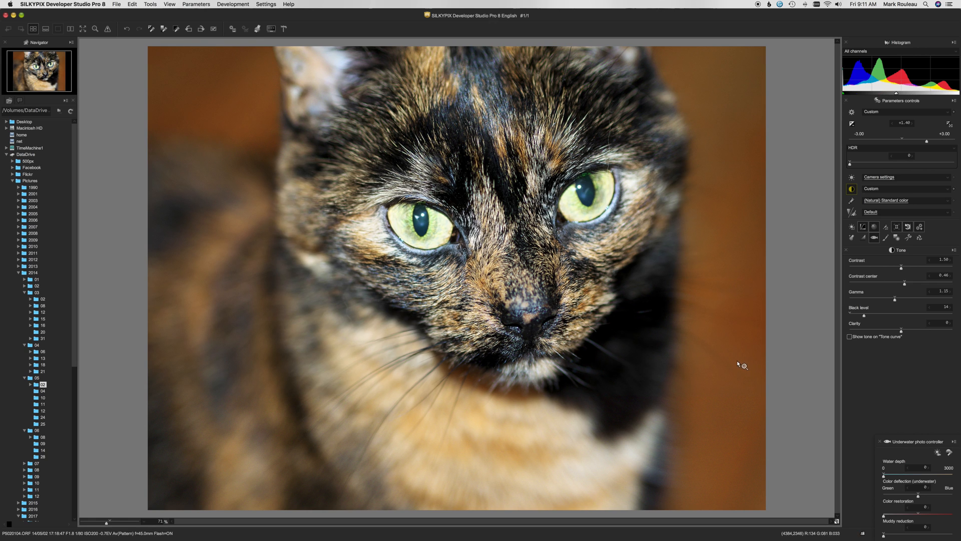
{"action": "mouse_move", "coordinate": [713, 236]}
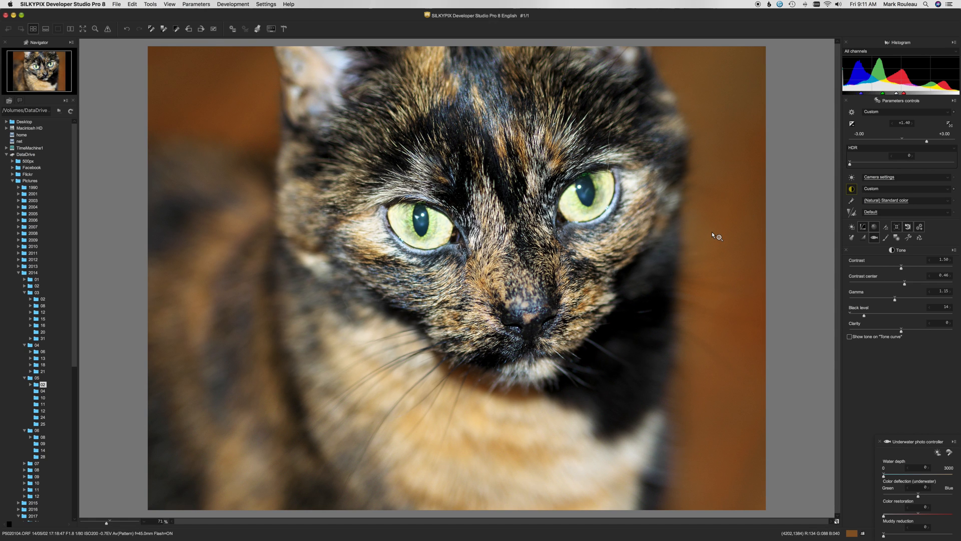
{"action": "mouse_move", "coordinate": [708, 286]}
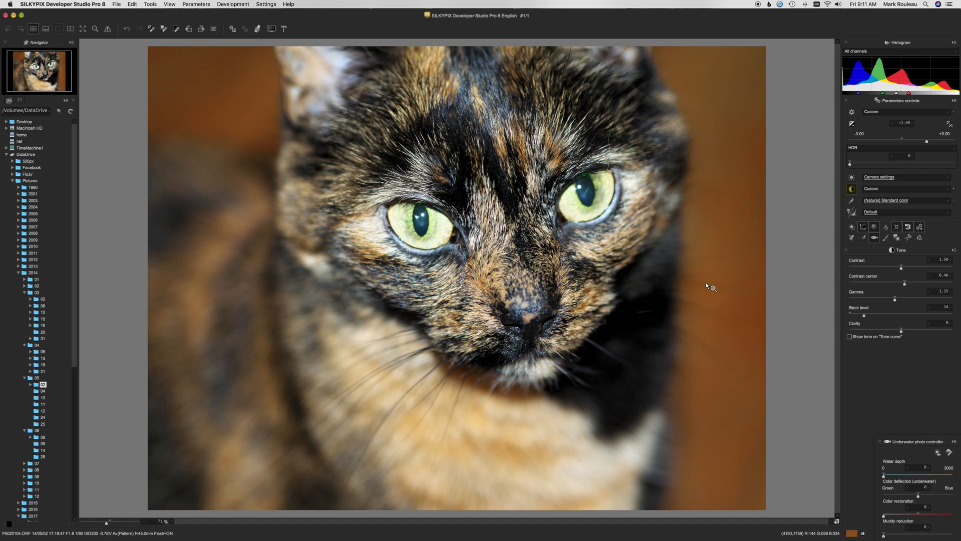
{"action": "mouse_move", "coordinate": [774, 337]}
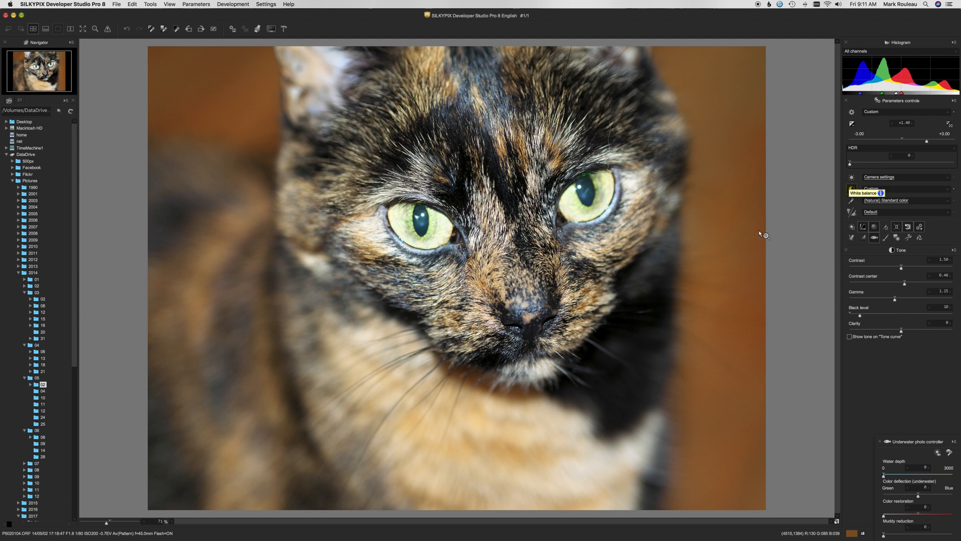
{"action": "mouse_move", "coordinate": [927, 146]}
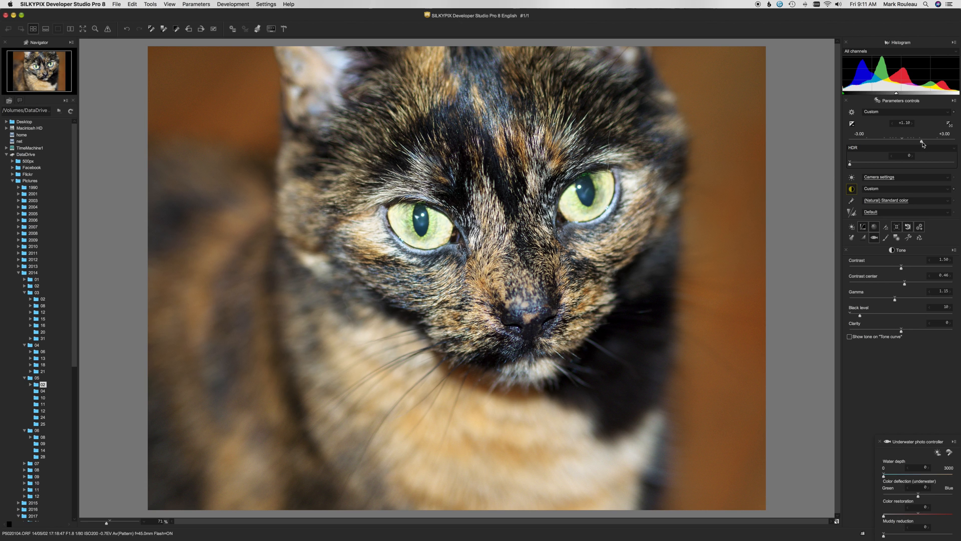
Step: Ease the cat photo's exposure correction down to about +1.2 EV
{"action": "left_click_drag", "start_coordinate": [903, 127], "coordinate": [907, 127]}
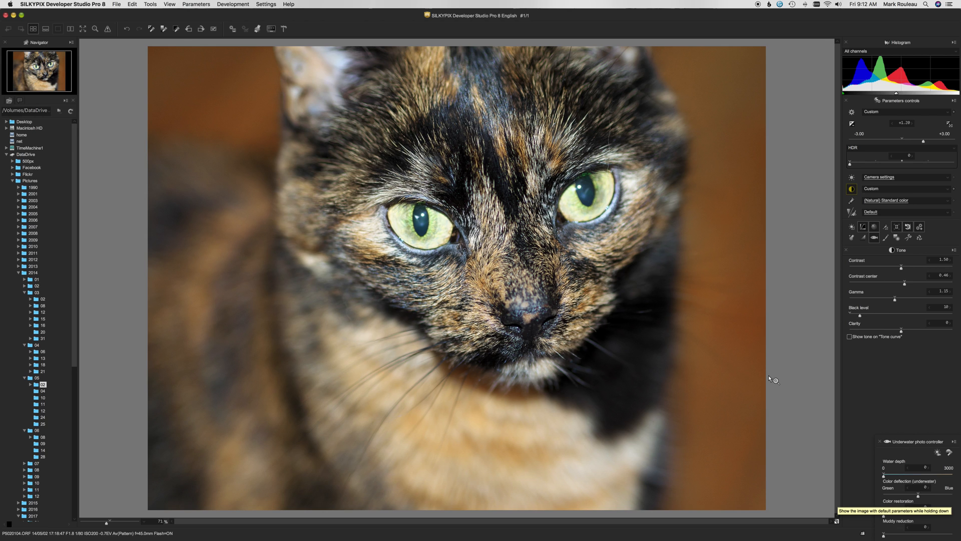
{"action": "mouse_move", "coordinate": [567, 497]}
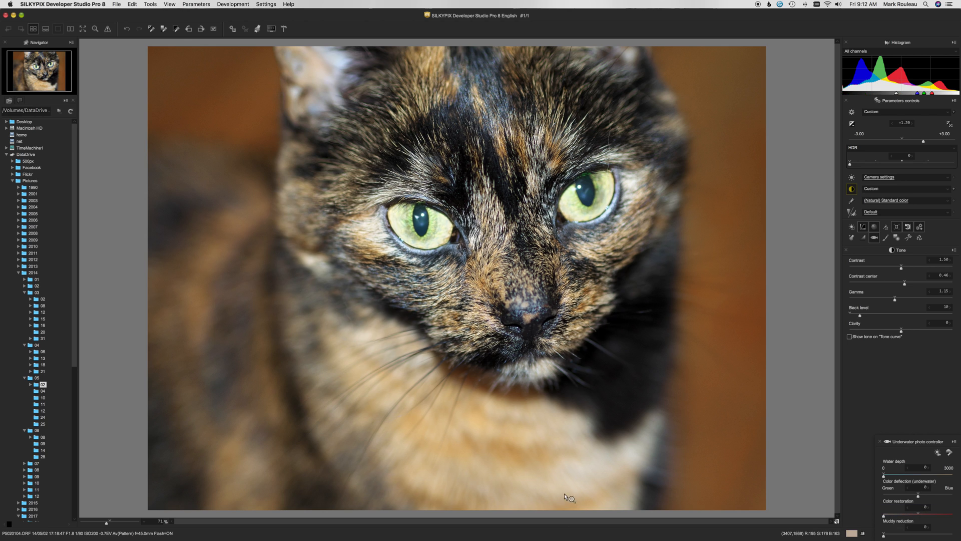
{"action": "mouse_move", "coordinate": [566, 530]}
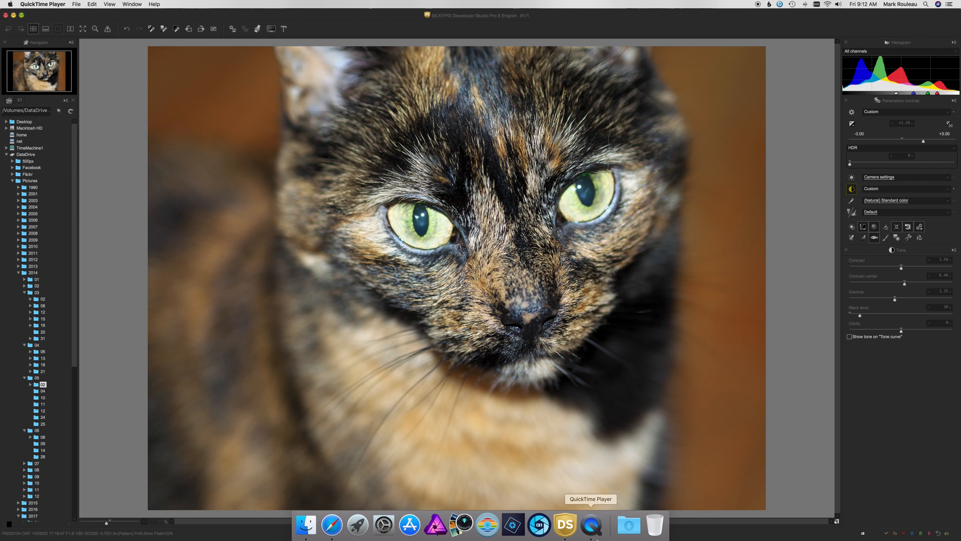
{"action": "mouse_move", "coordinate": [591, 534]}
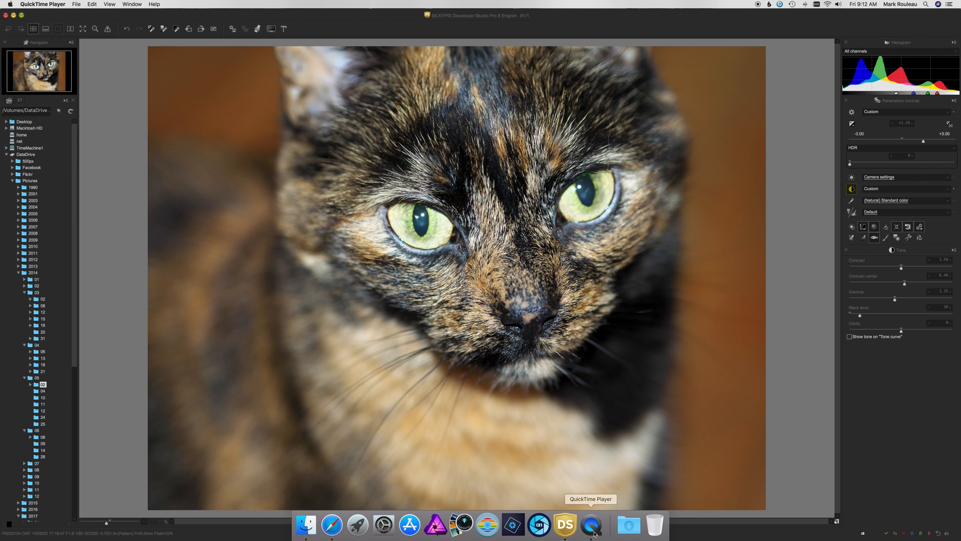
Step: Show QuickTime Player's Dock menu with the Stop Screen Recording option
{"action": "right_click", "coordinate": [588, 523]}
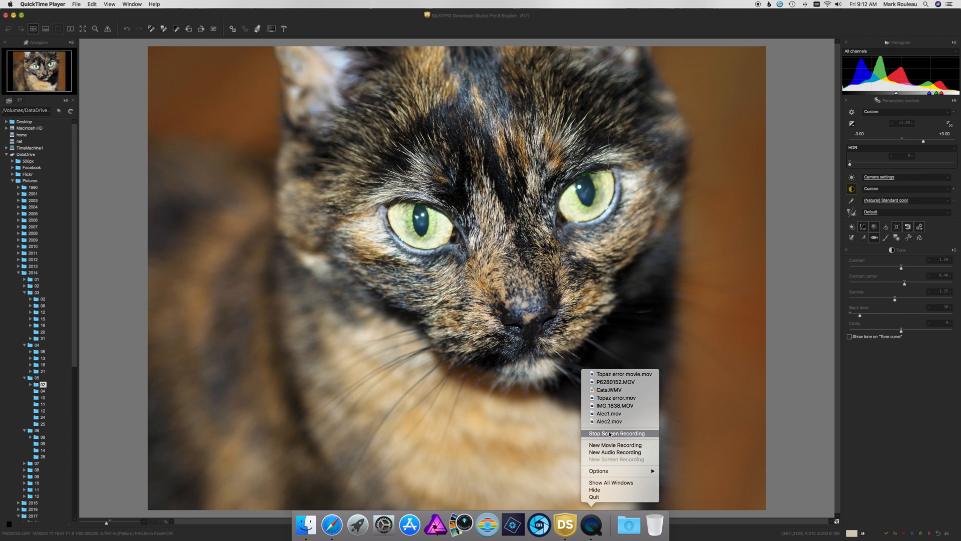